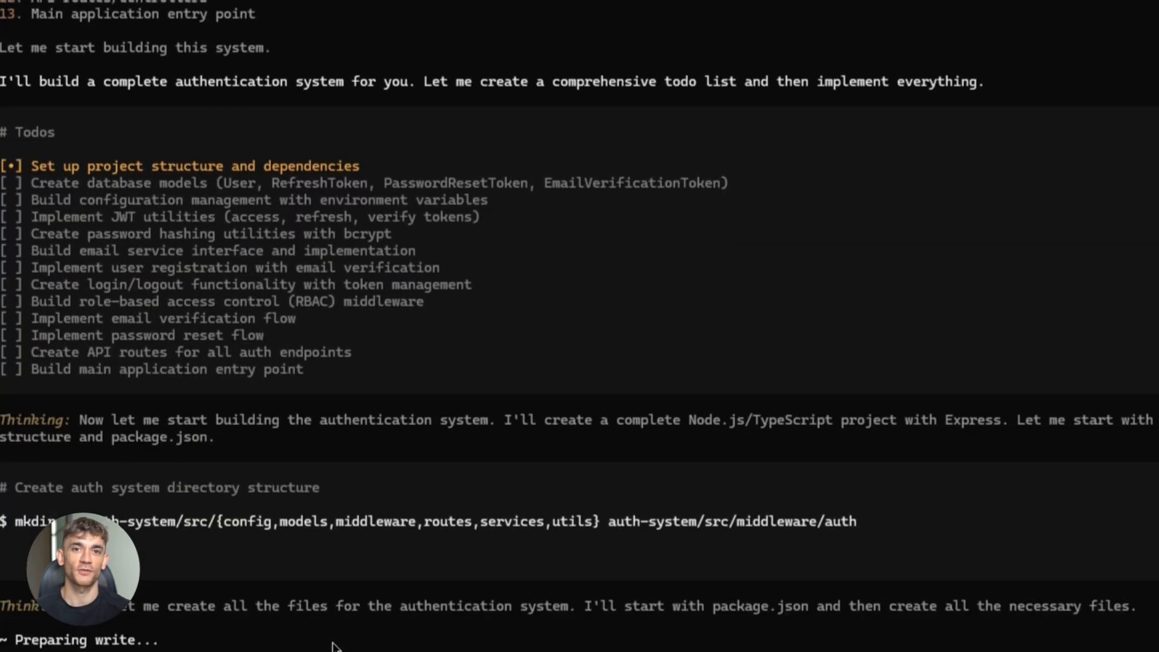
Step: Reach the Latest articles on the Letta homepage and open the Letta Code memory-first coding agent post
scroll("down", 3)
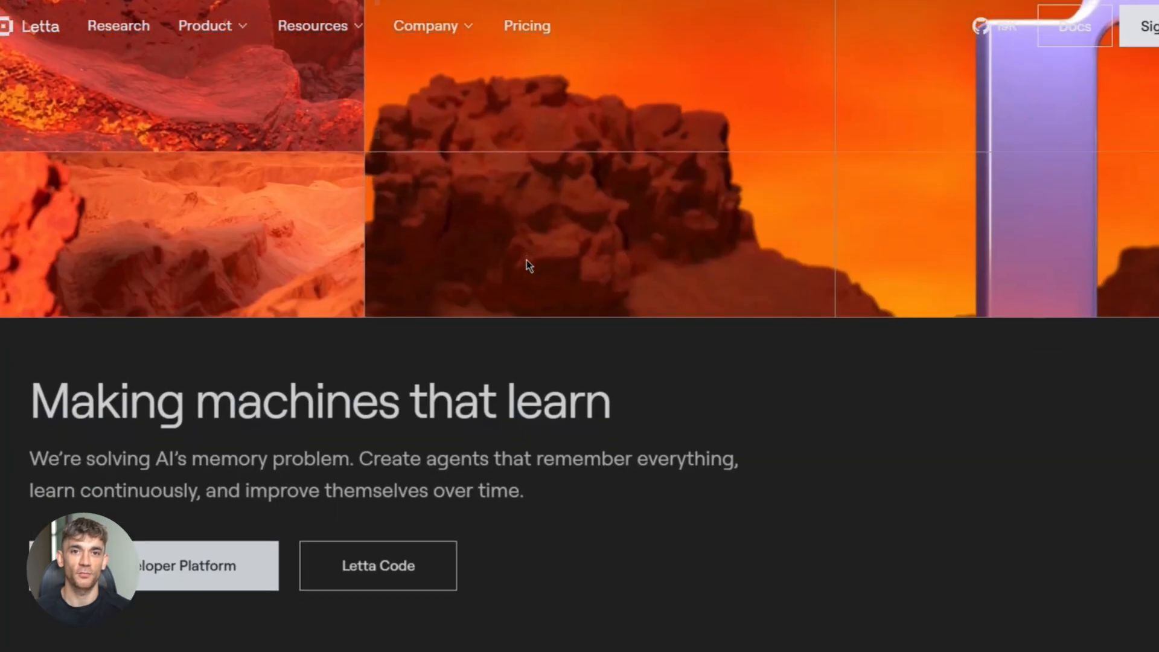
scroll("down", 3)
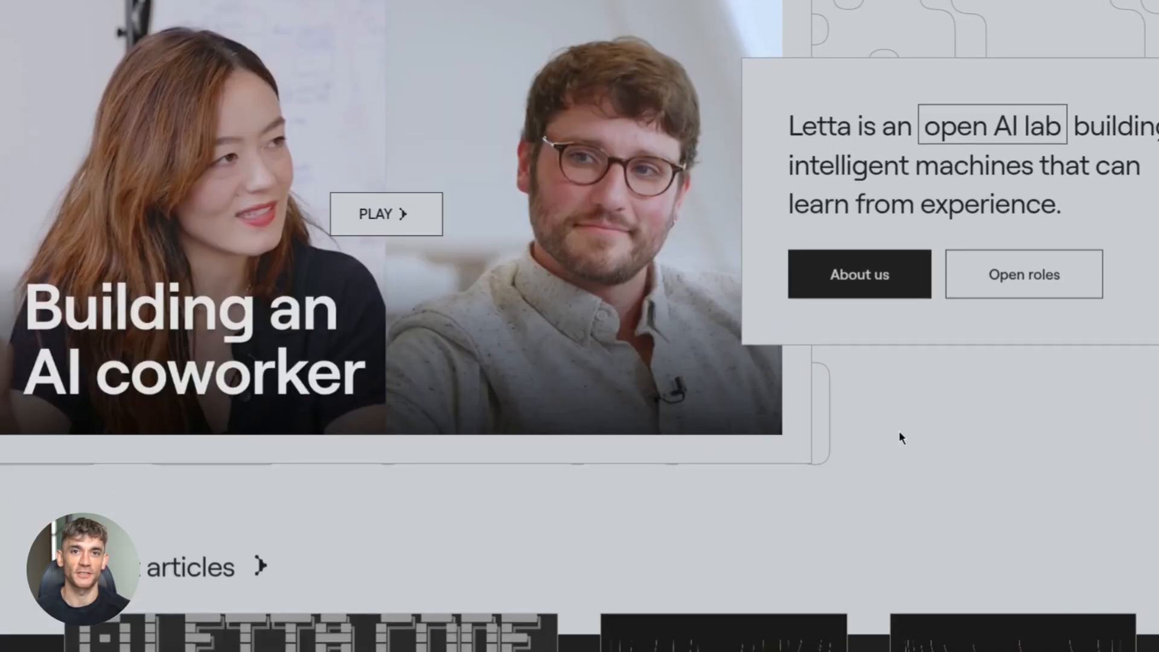
scroll("down", 3)
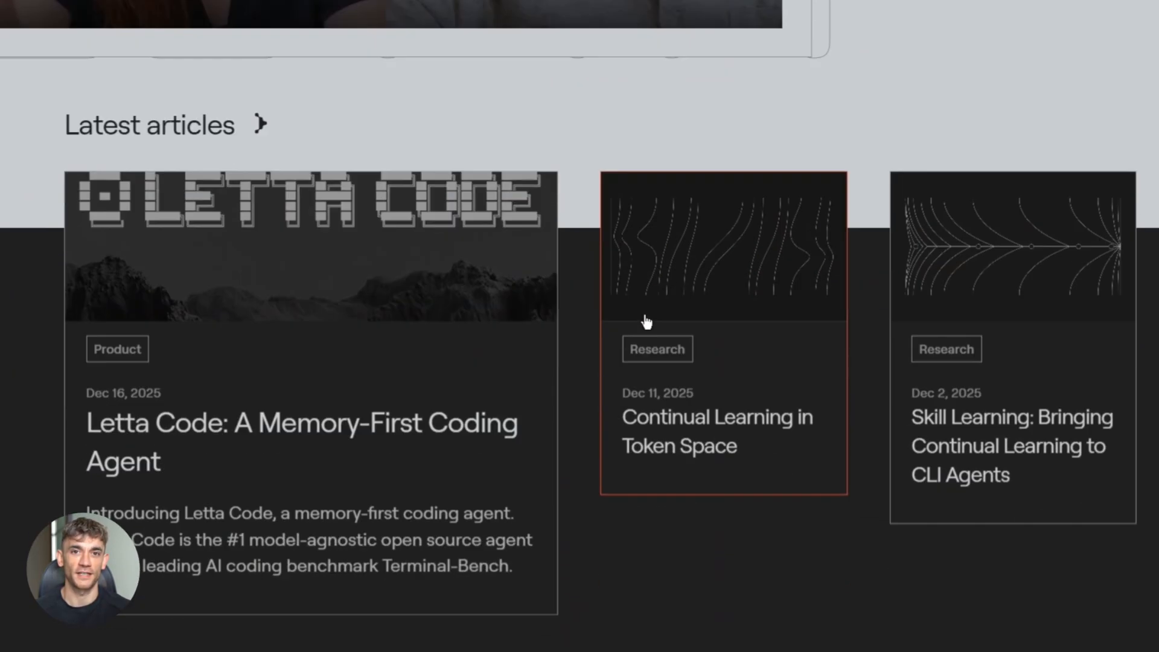
scroll("down", 3)
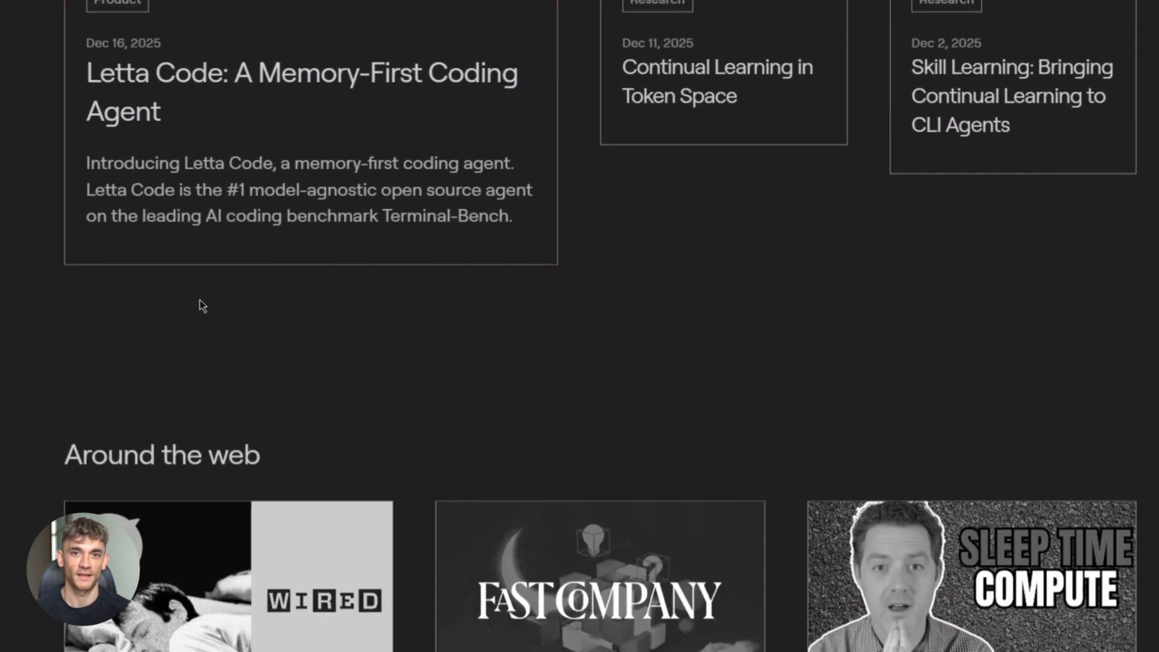
left_click(302, 92)
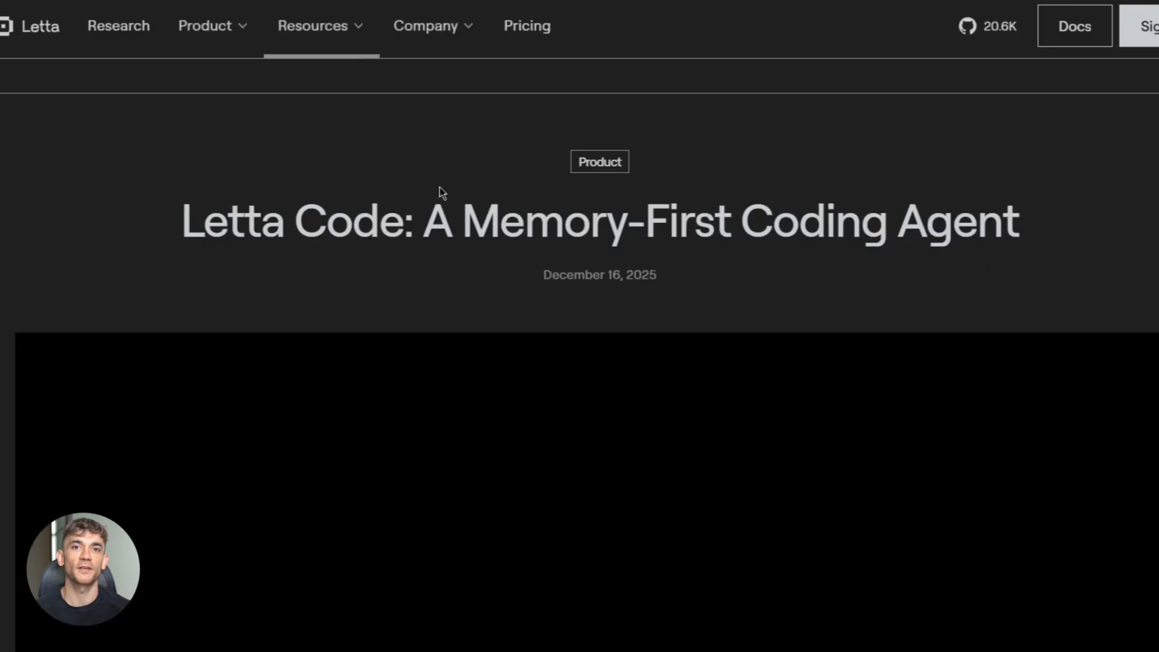
Step: Read down the announcement post to its Terminal-Bench benchmark results
scroll("down", 3)
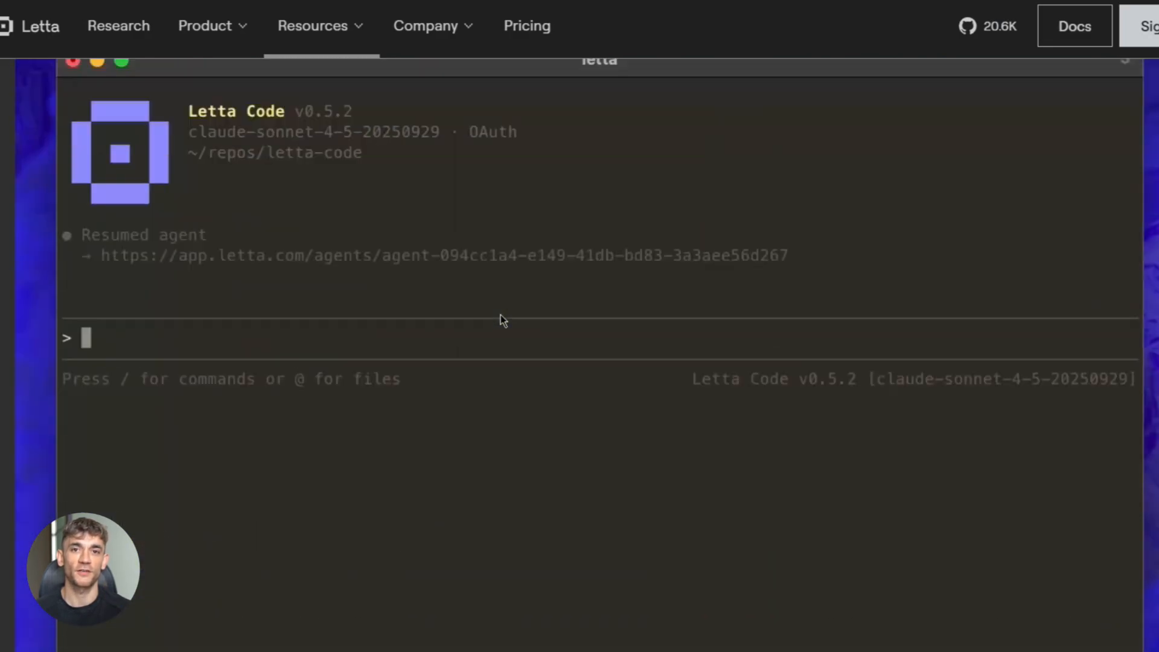
scroll("down", 3)
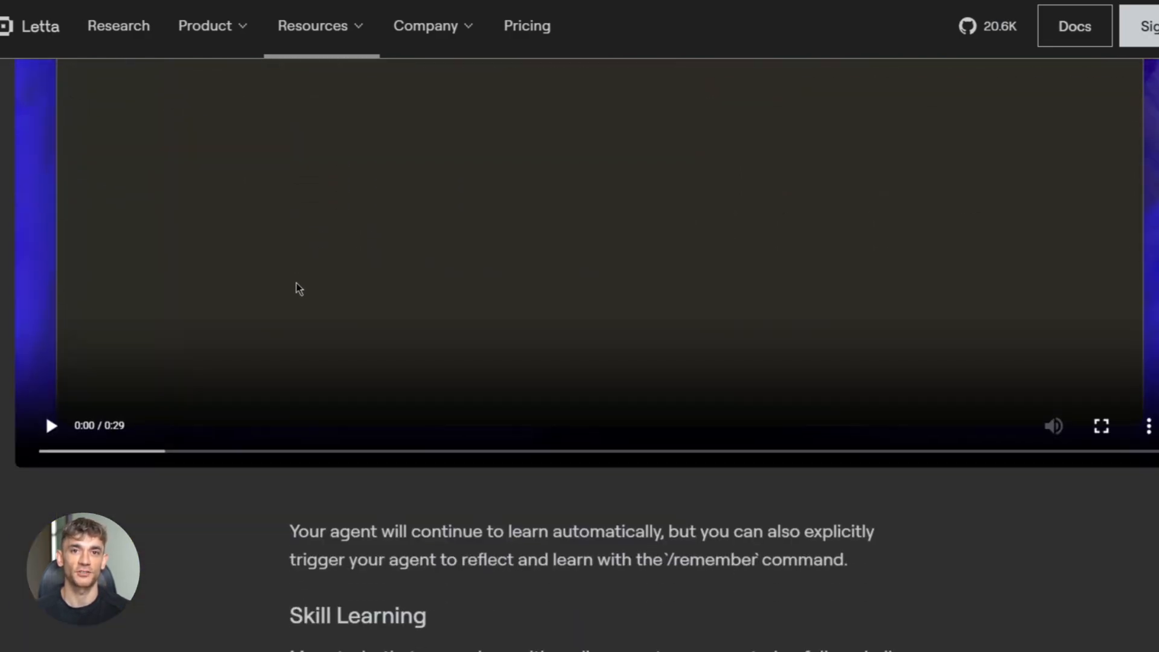
scroll("down", 3)
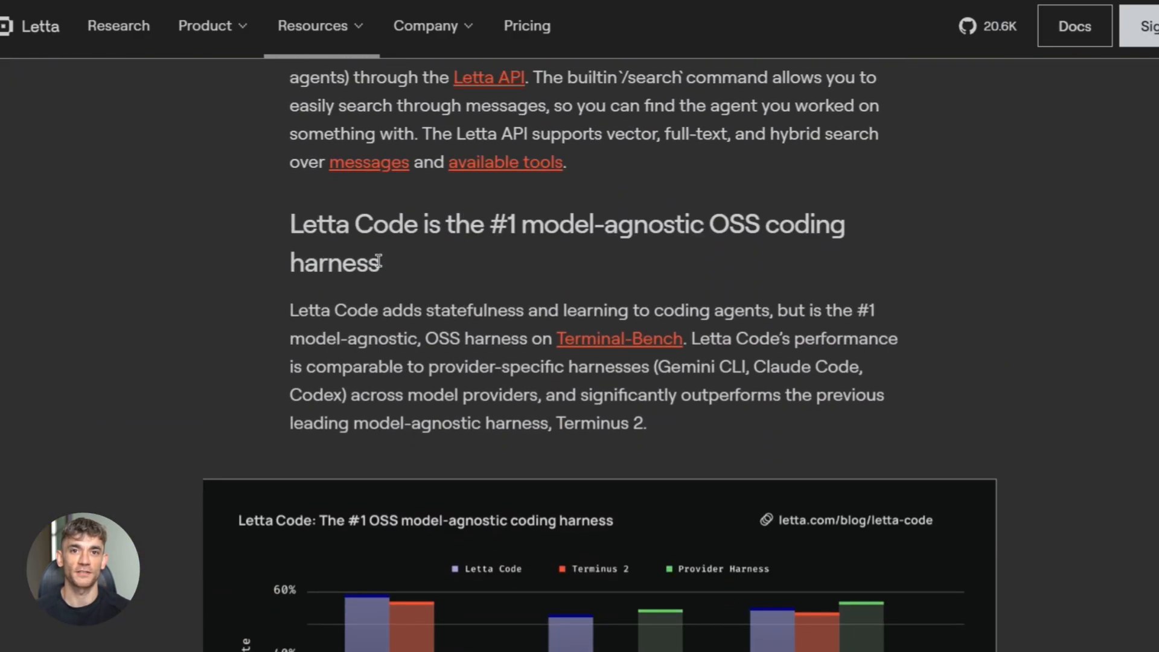
scroll("down", 3)
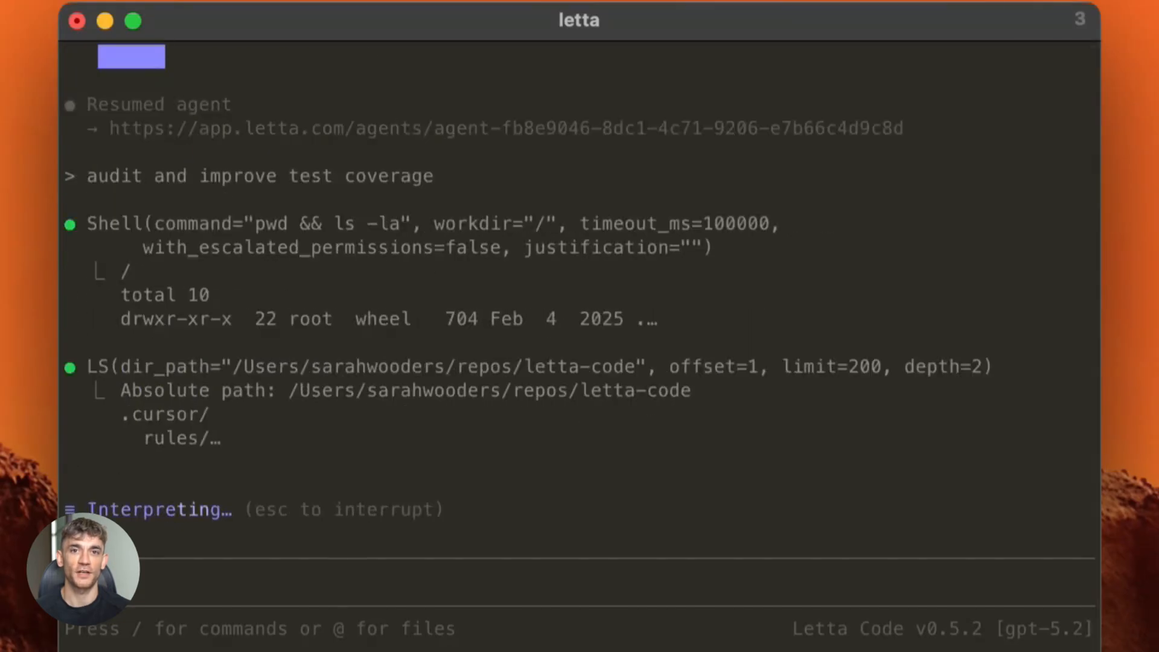
Step: Run the /feedback command in the Letta Code session to open the feedback overlay
key("shift+tab")
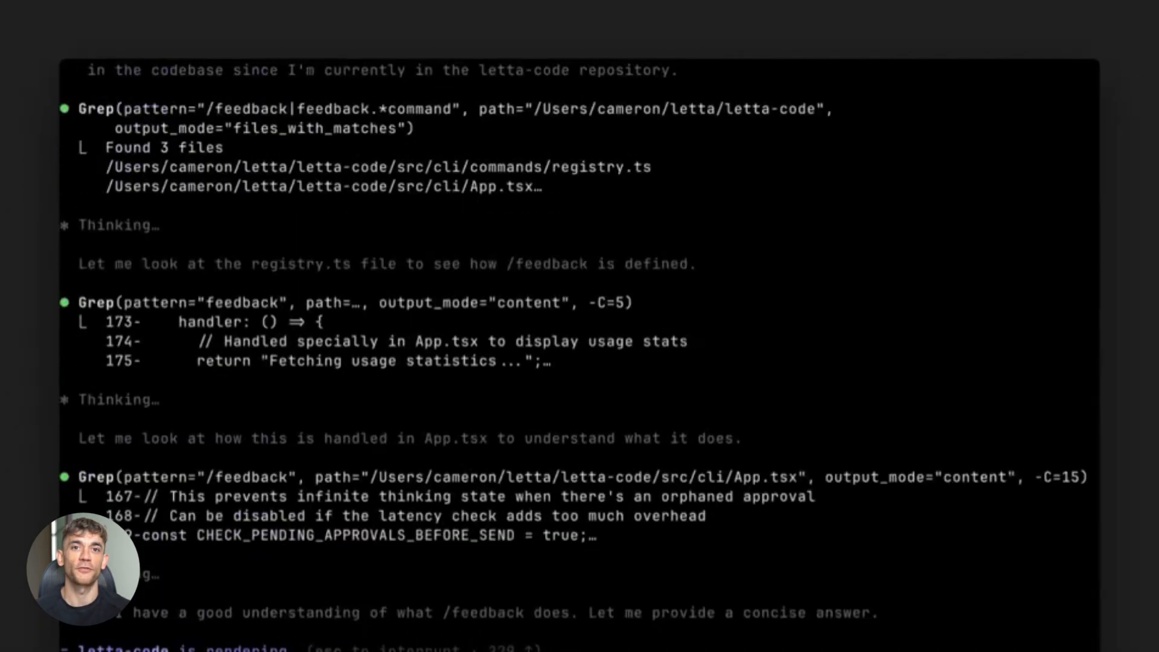
type("/fee")
type("I like how Letta Code lets my clanker live forever. Keep up the good")
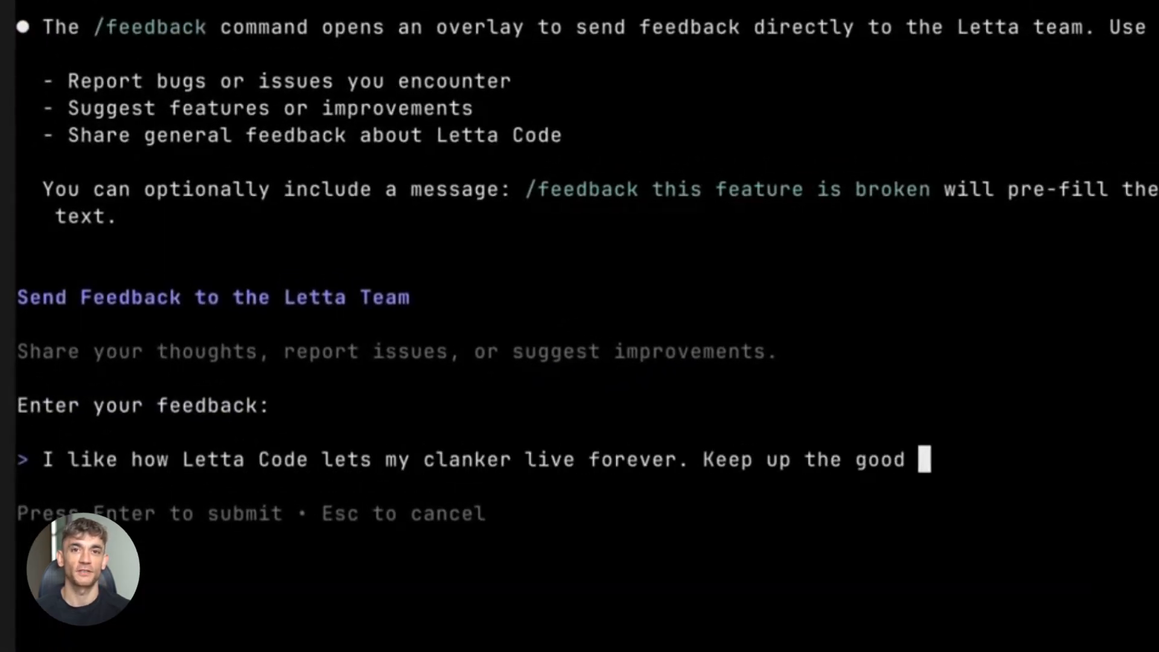
key("Enter")
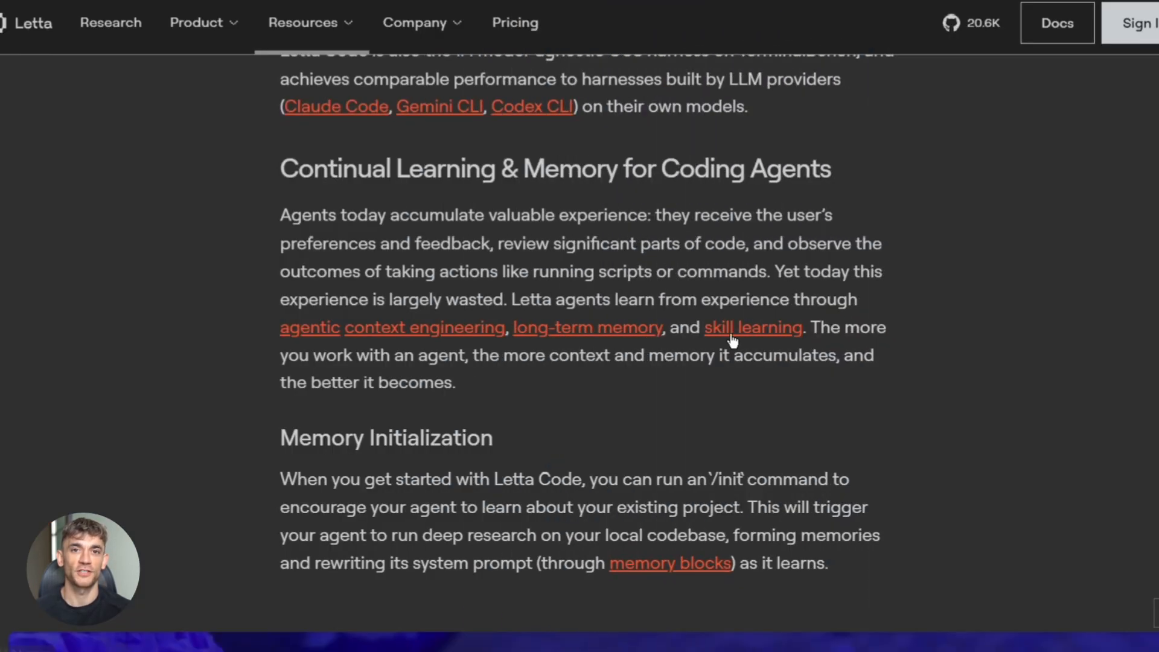
Step: Open the Skill Learning article from its link and read through it
left_click(752, 327)
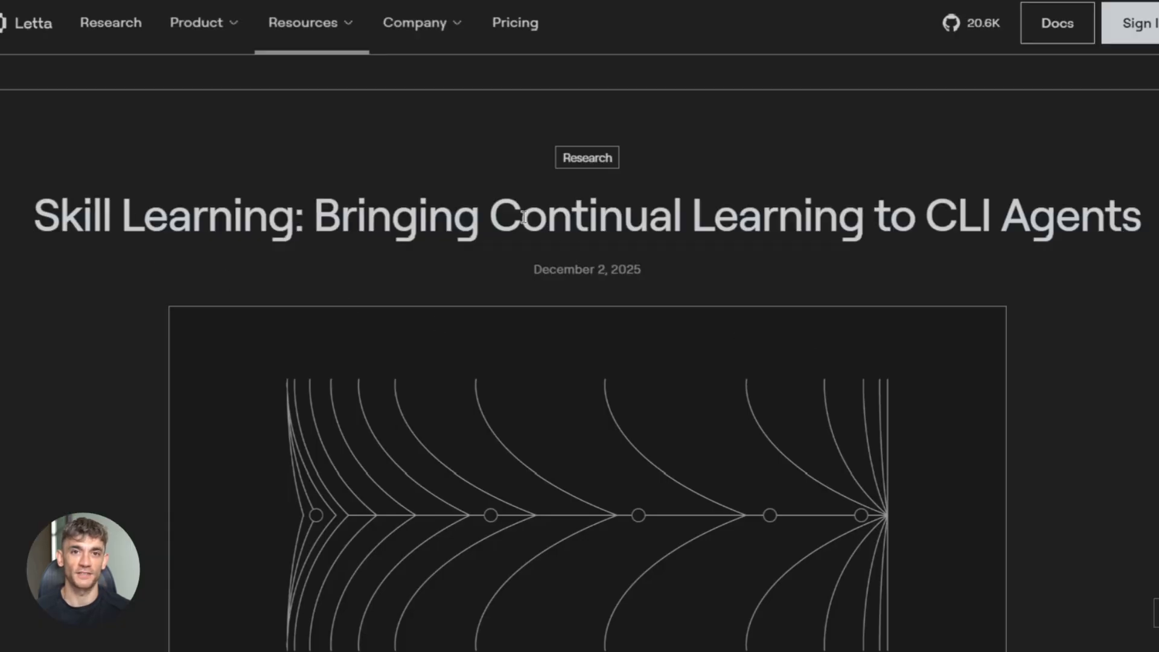
scroll("down", 3)
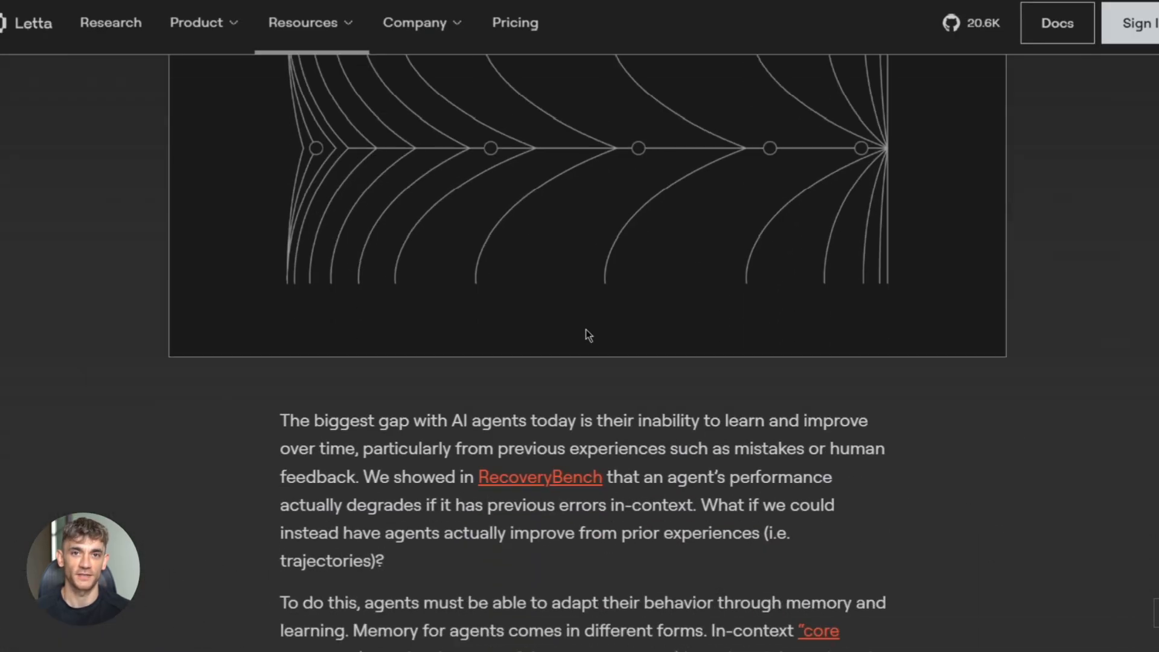
scroll("down", 3)
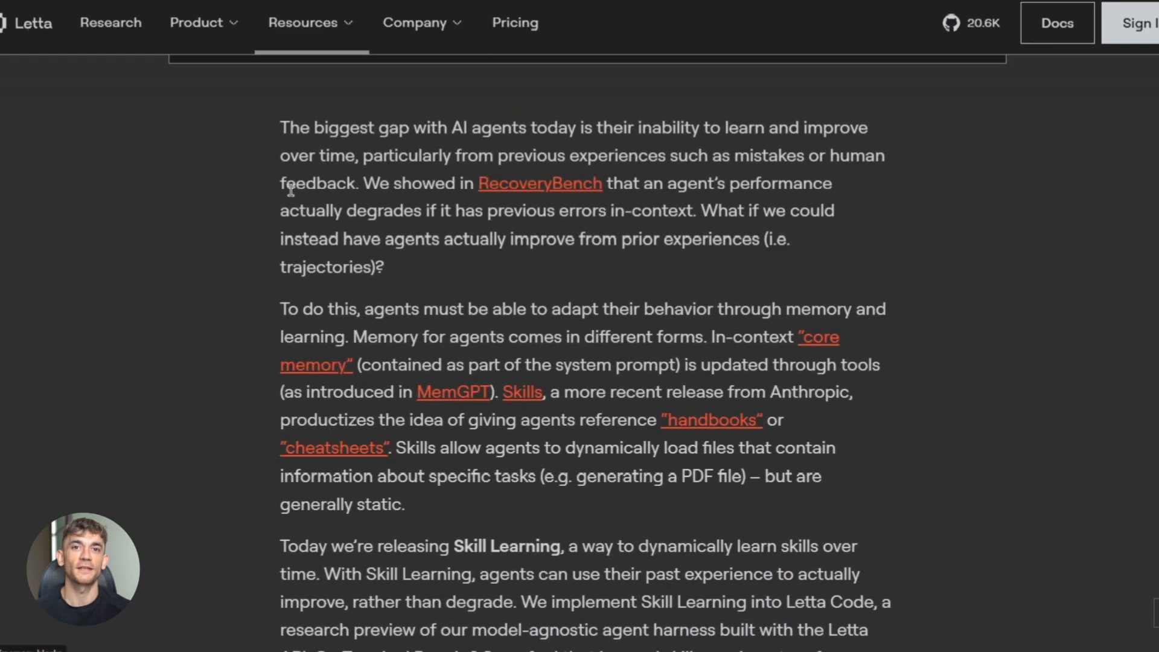
mouse_move(689, 143)
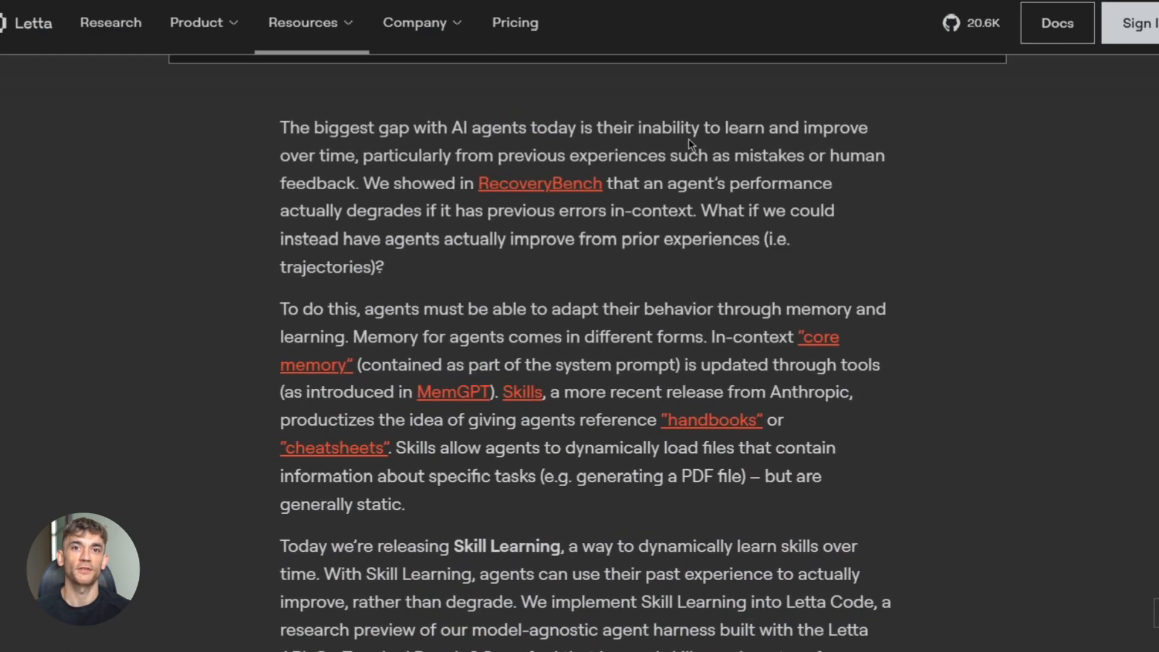
left_click_drag(728, 127, 824, 127)
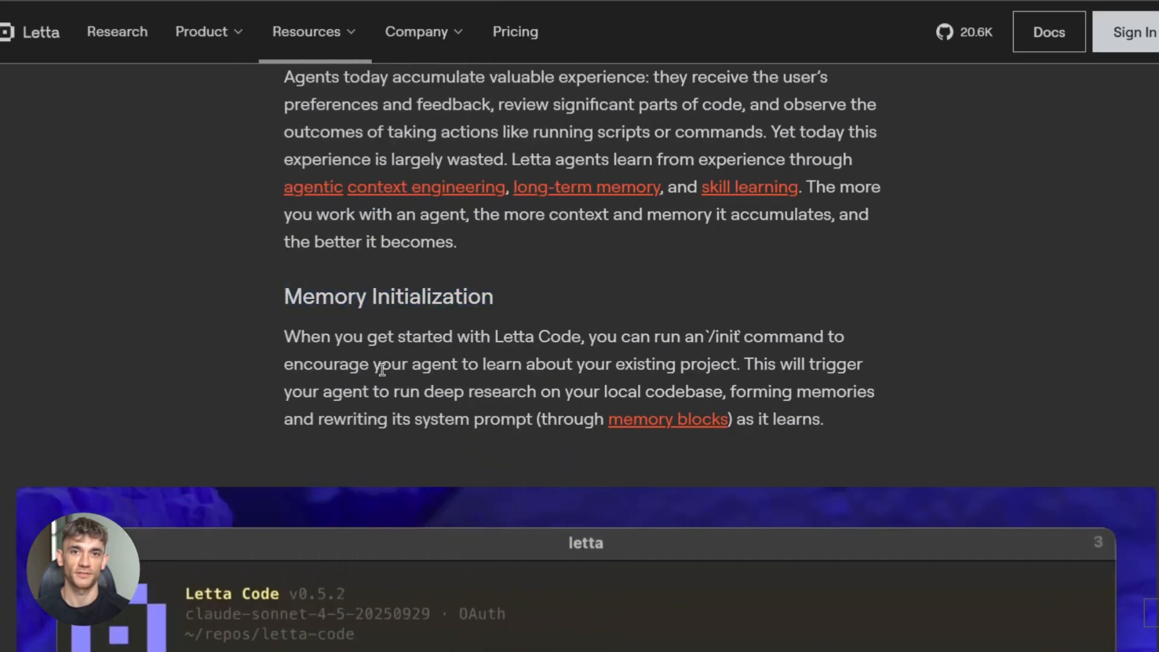
mouse_move(718, 429)
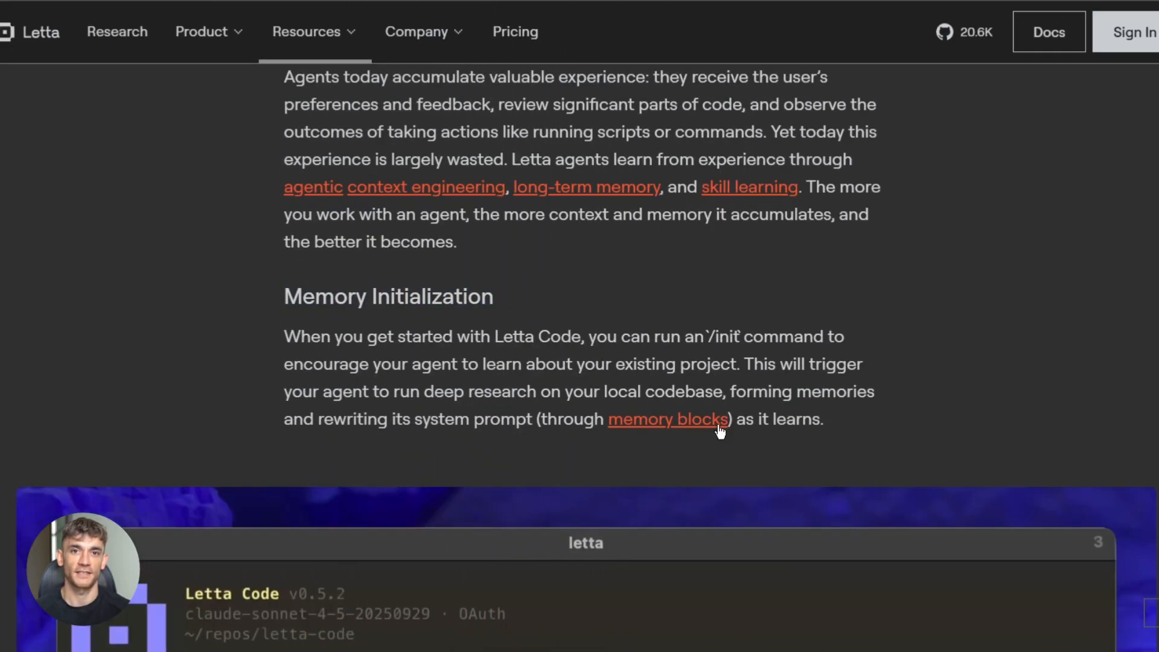
Step: Open the Memory Blocks: The Key to Agentic Context Management article and read down it
left_click(667, 419)
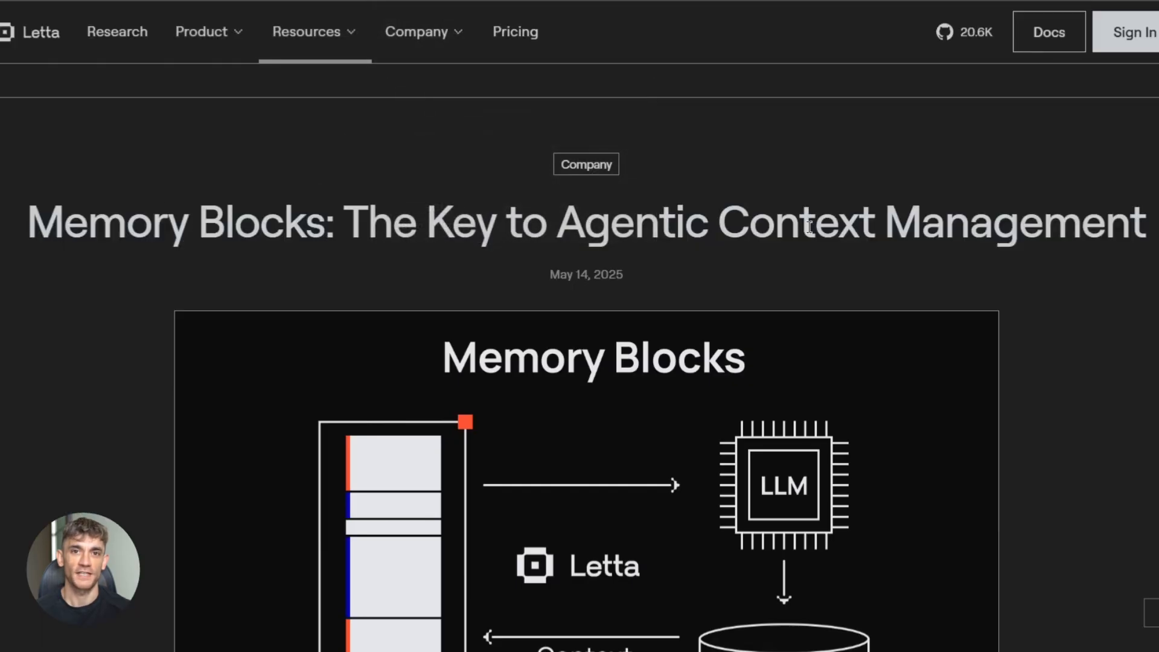
scroll("down", 3)
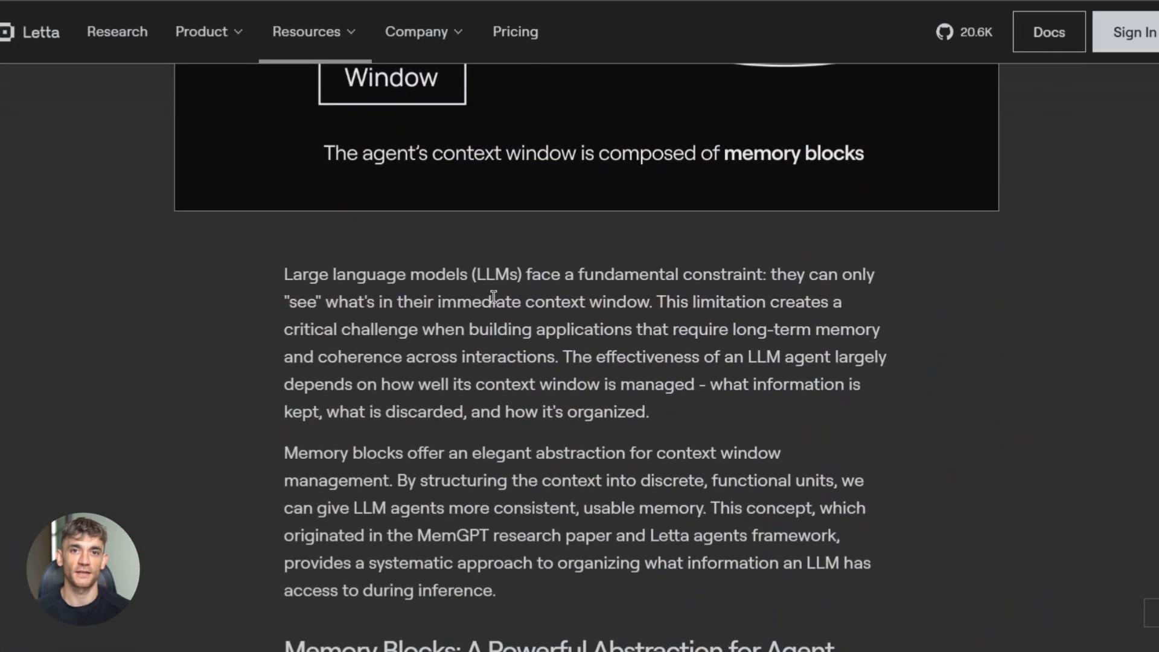
scroll("down", 3)
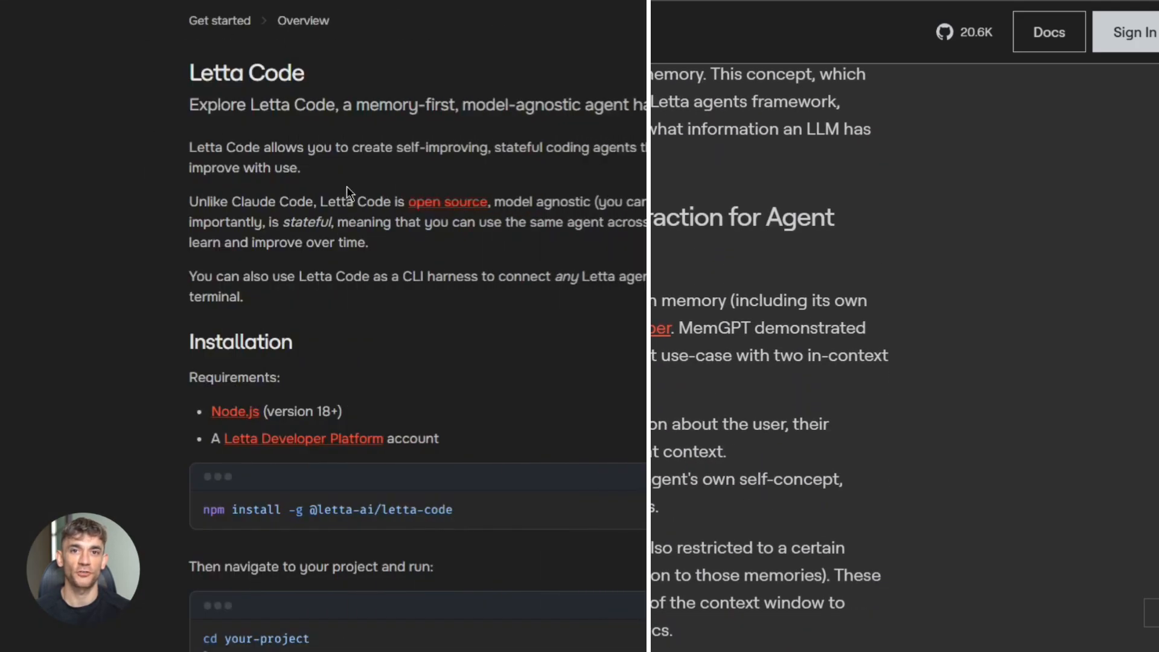
Step: Copy the npm install command for Letta Code from the docs overview page
left_click(860, 424)
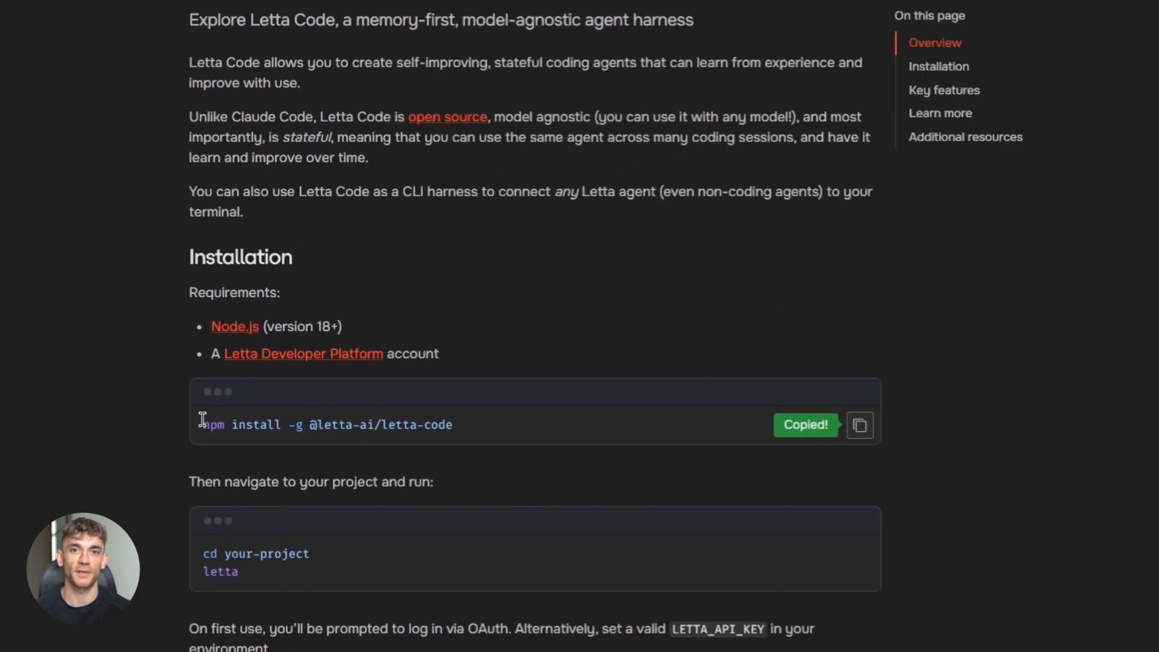
scroll("down", 3)
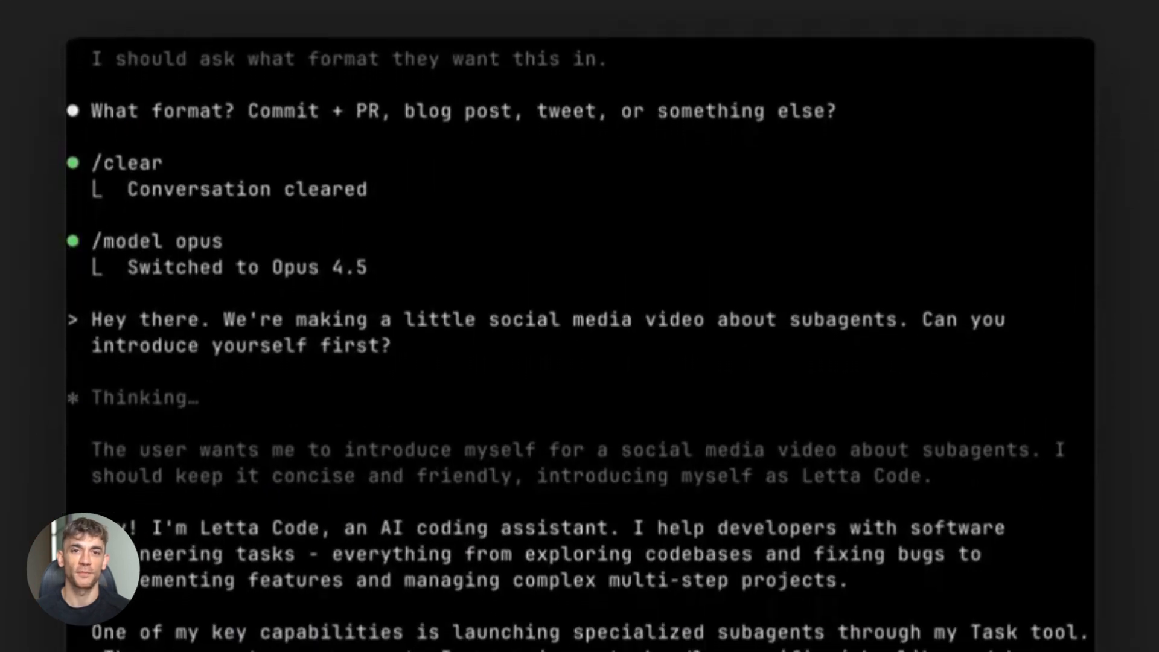
Step: Review the launched agent session's welcome screen and enter /ralph at its prompt
scroll("down", 3)
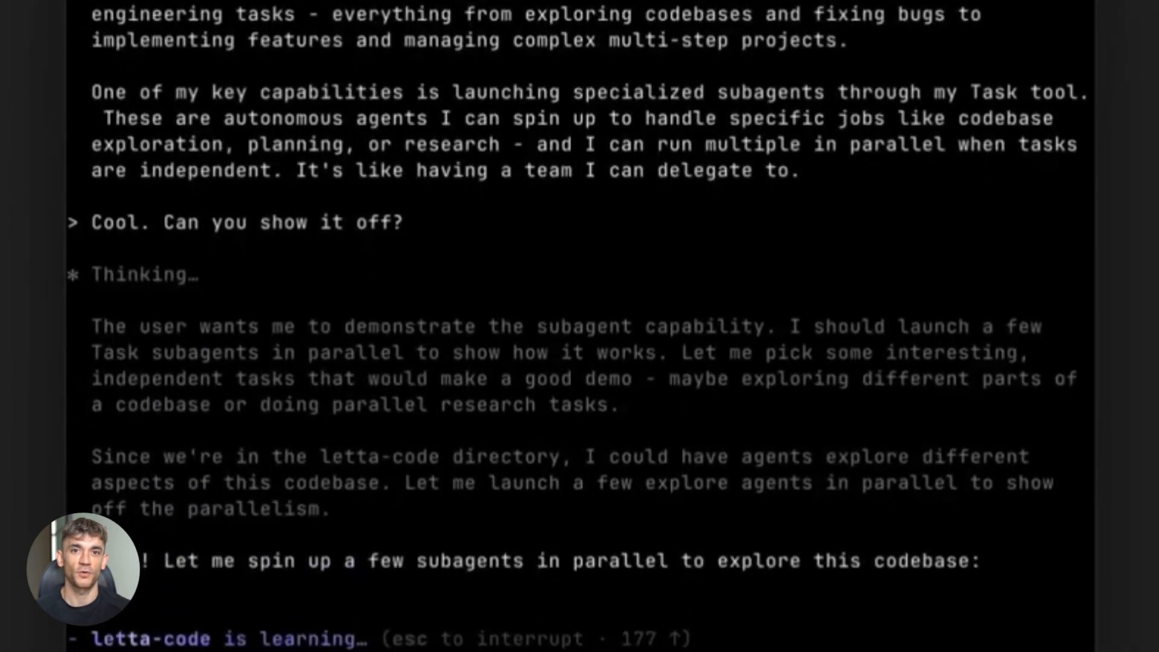
scroll("down", 3)
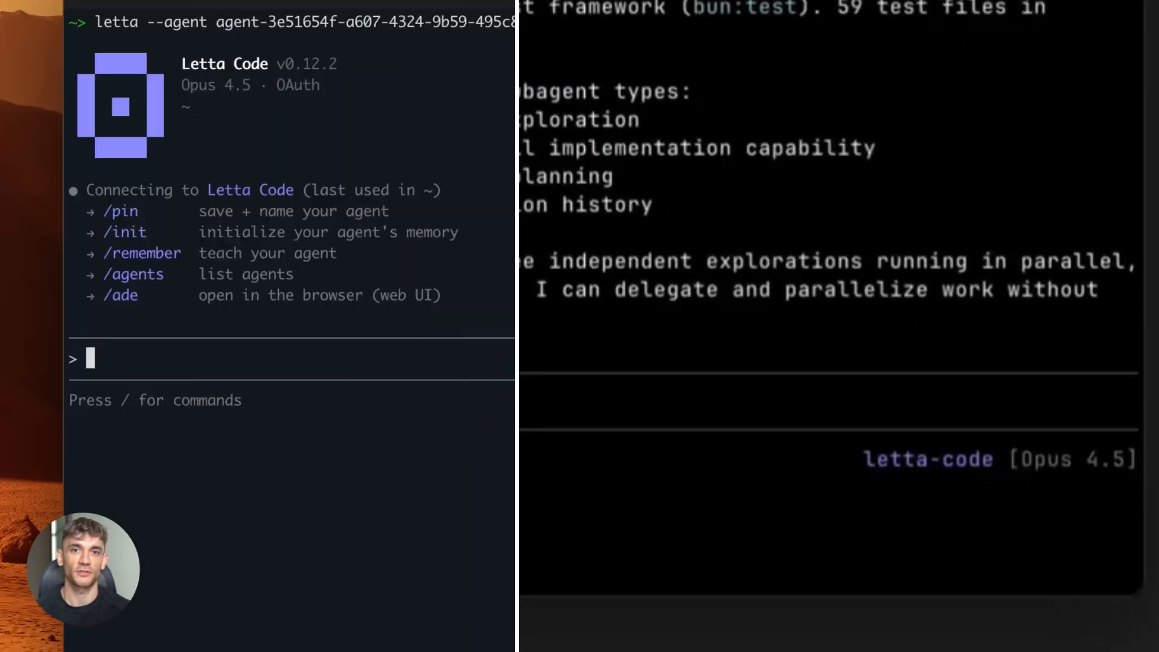
type("/ralph")
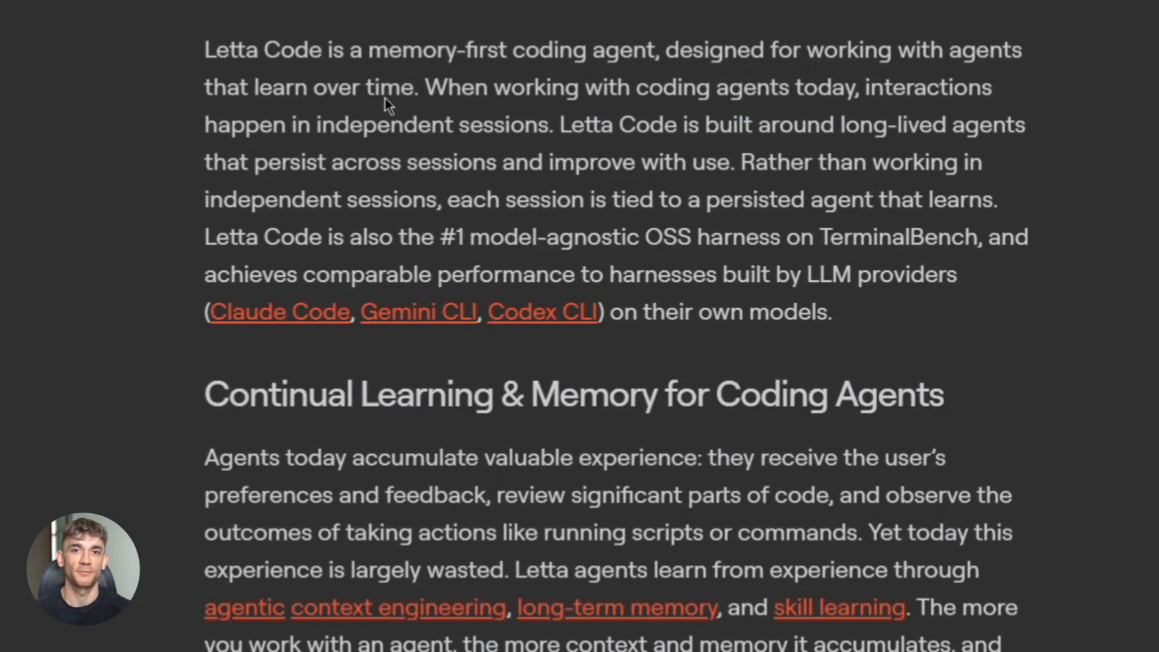
Step: Highlight the Letta Code introduction paragraph, then clear the selection and continue reading
left_click_drag(205, 50, 909, 199)
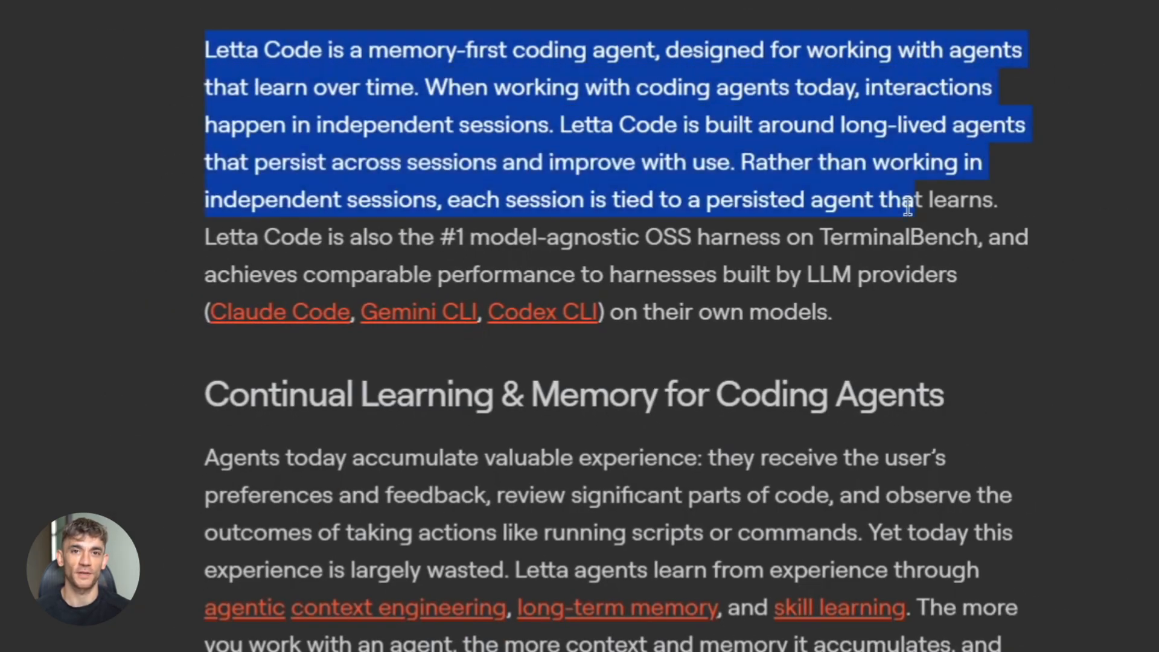
left_click(436, 325)
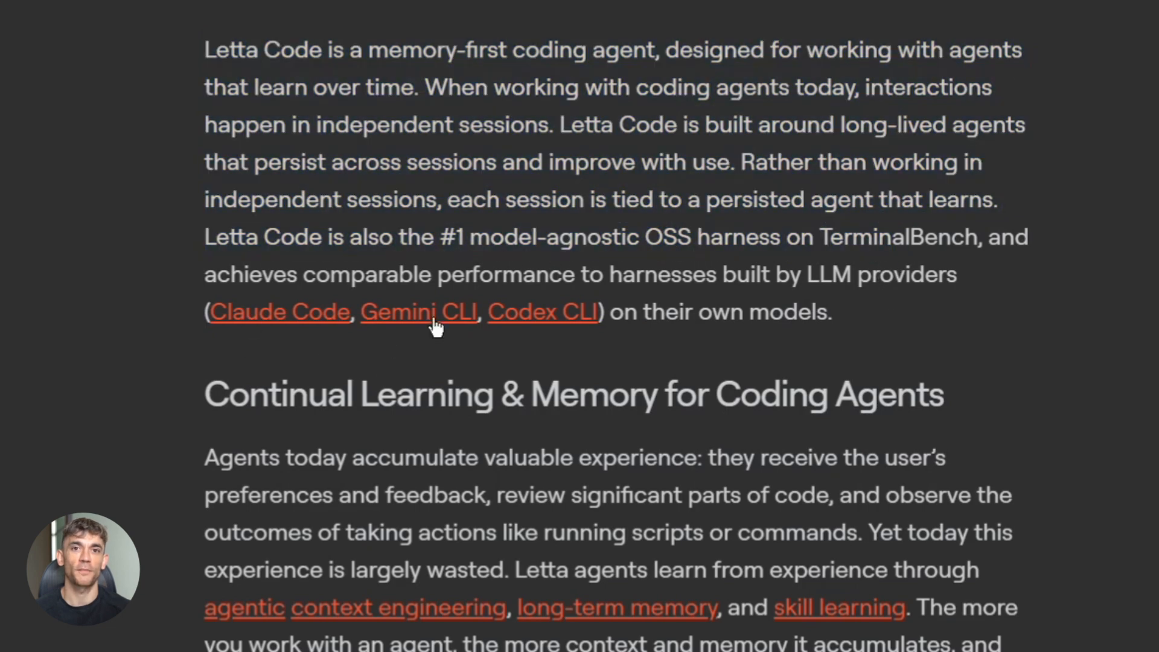
mouse_move(814, 279)
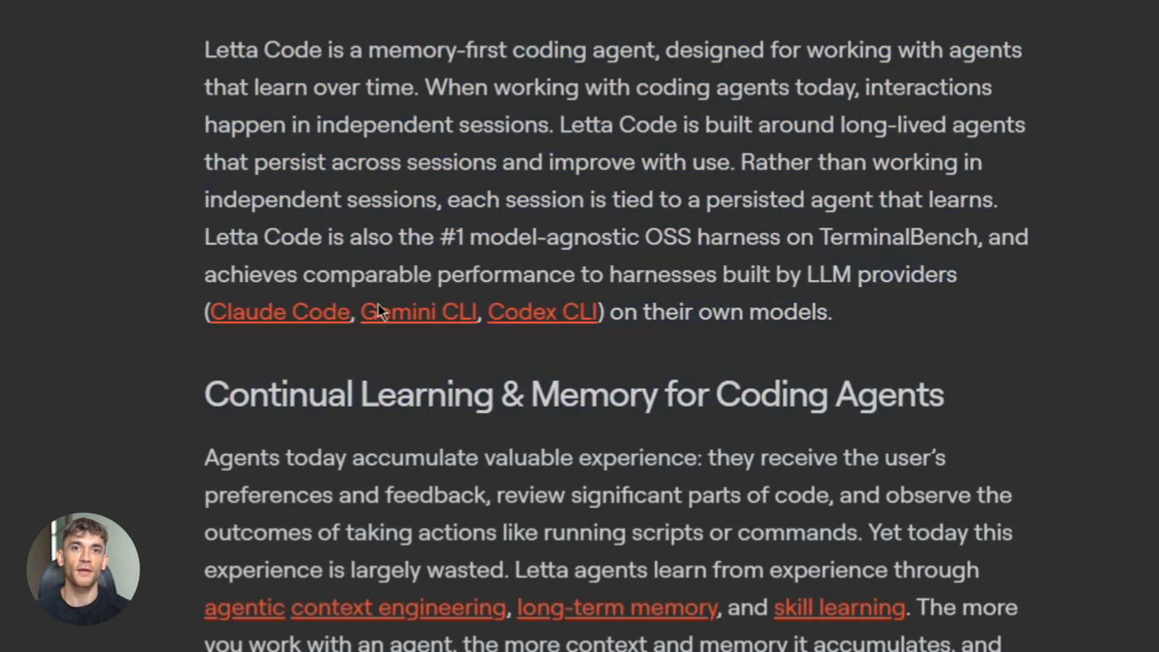
scroll("down", 3)
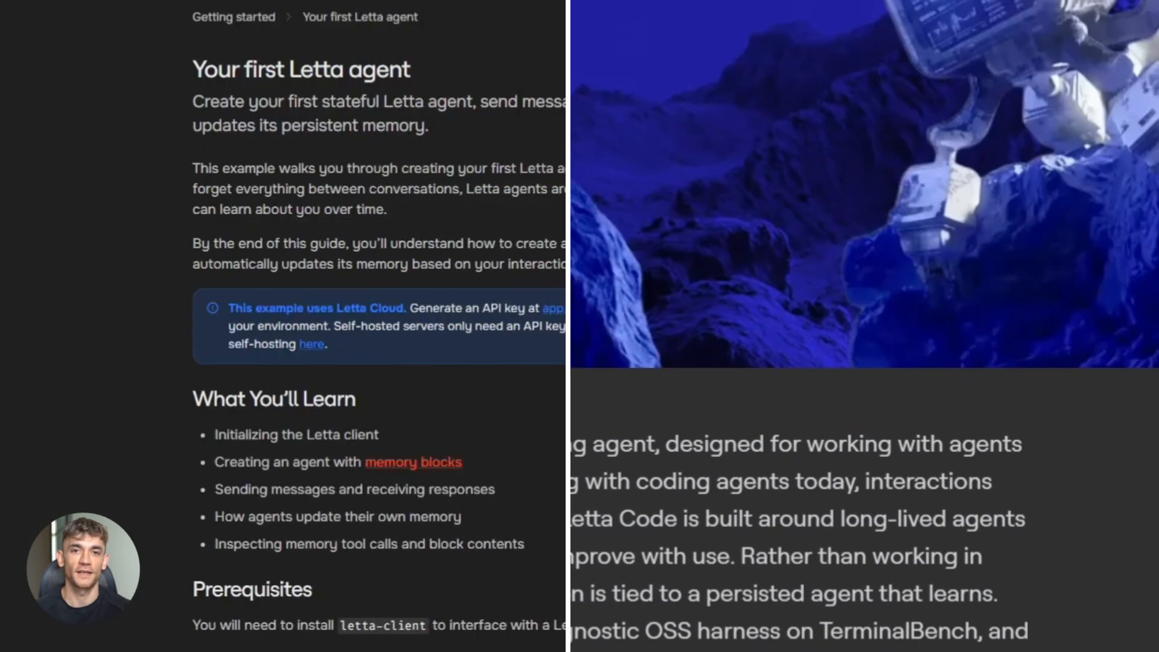
Step: Read the Your first Letta agent guide through memory blocks to its Complete Example
scroll("down", 3)
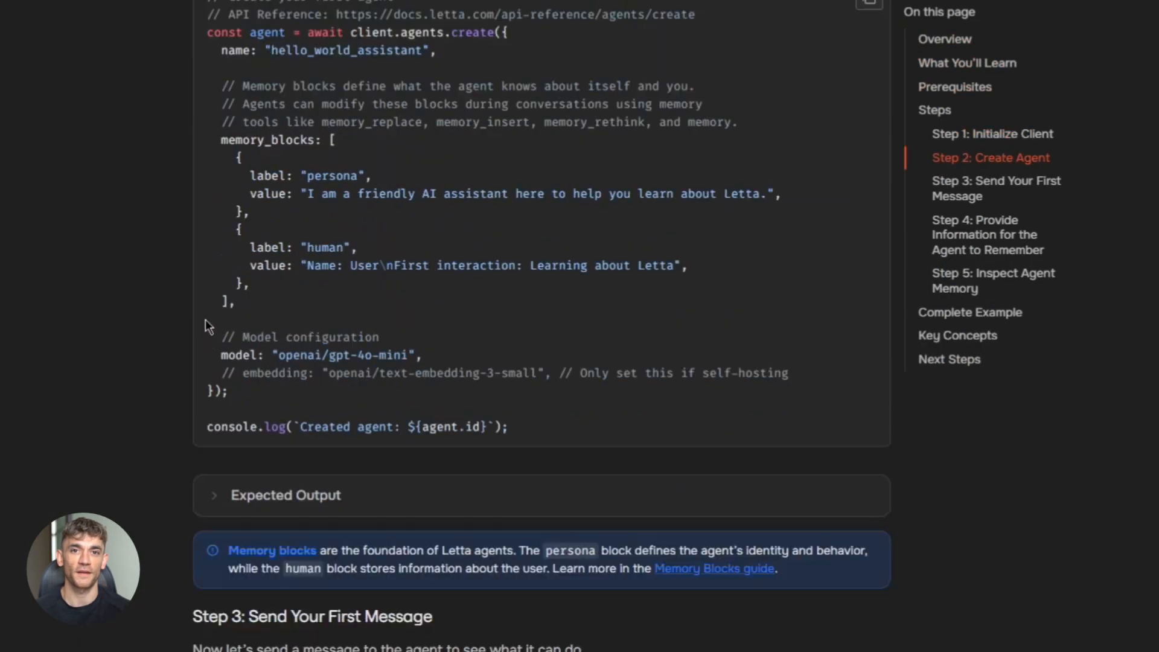
scroll("down", 3)
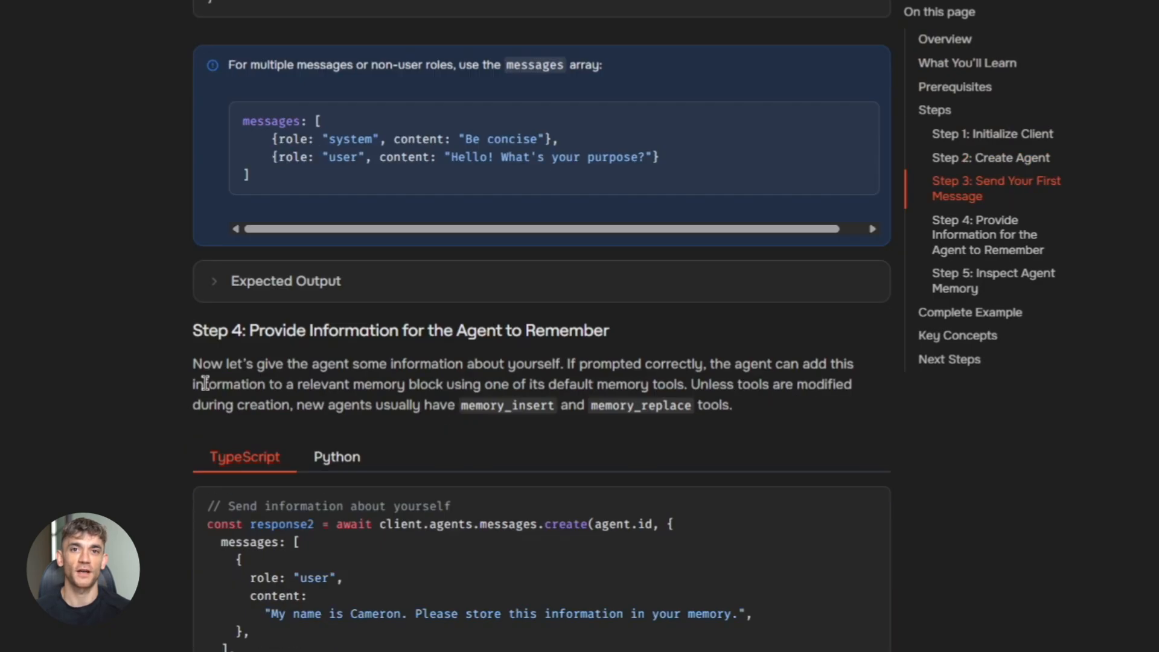
scroll("down", 3)
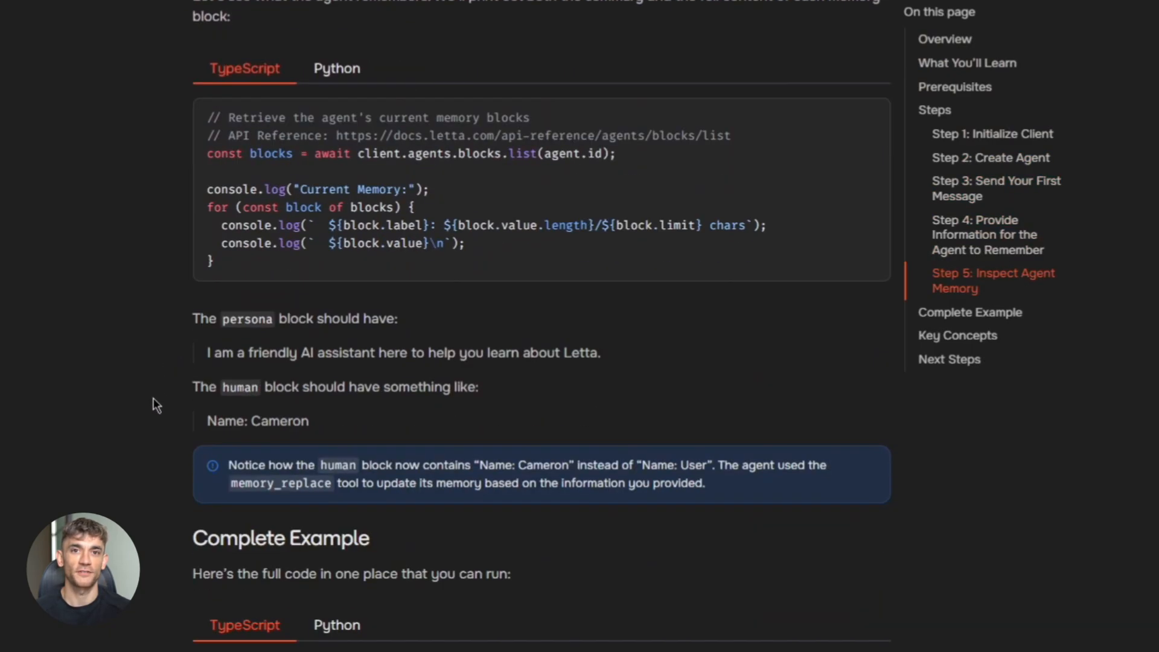
scroll("down", 3)
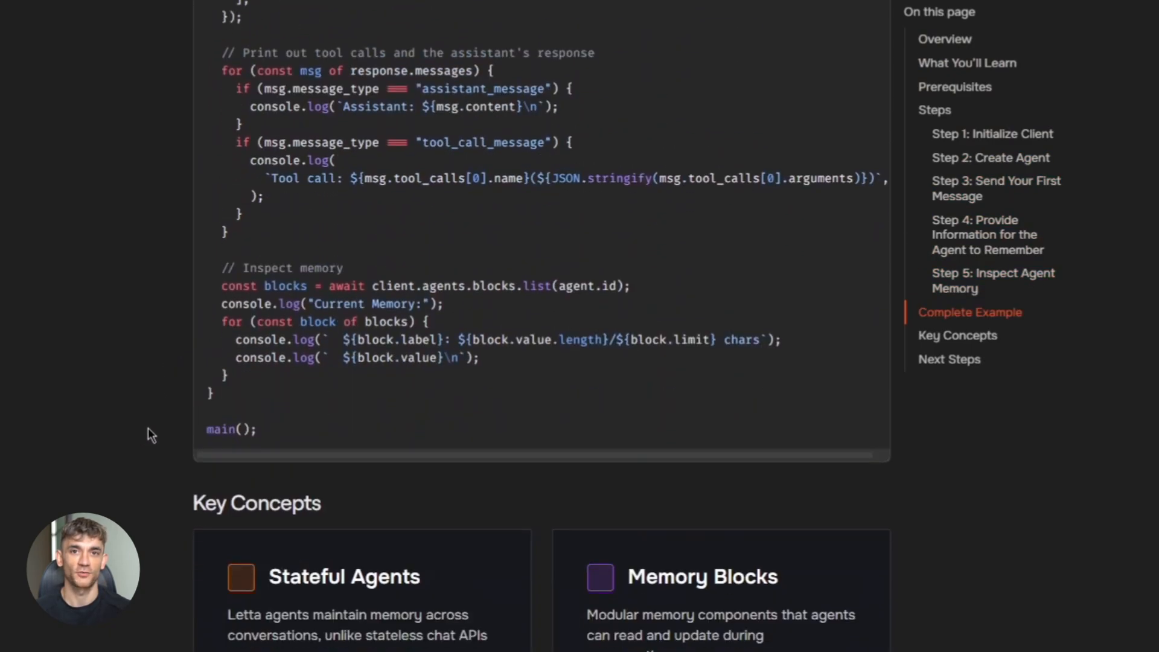
scroll("down", 3)
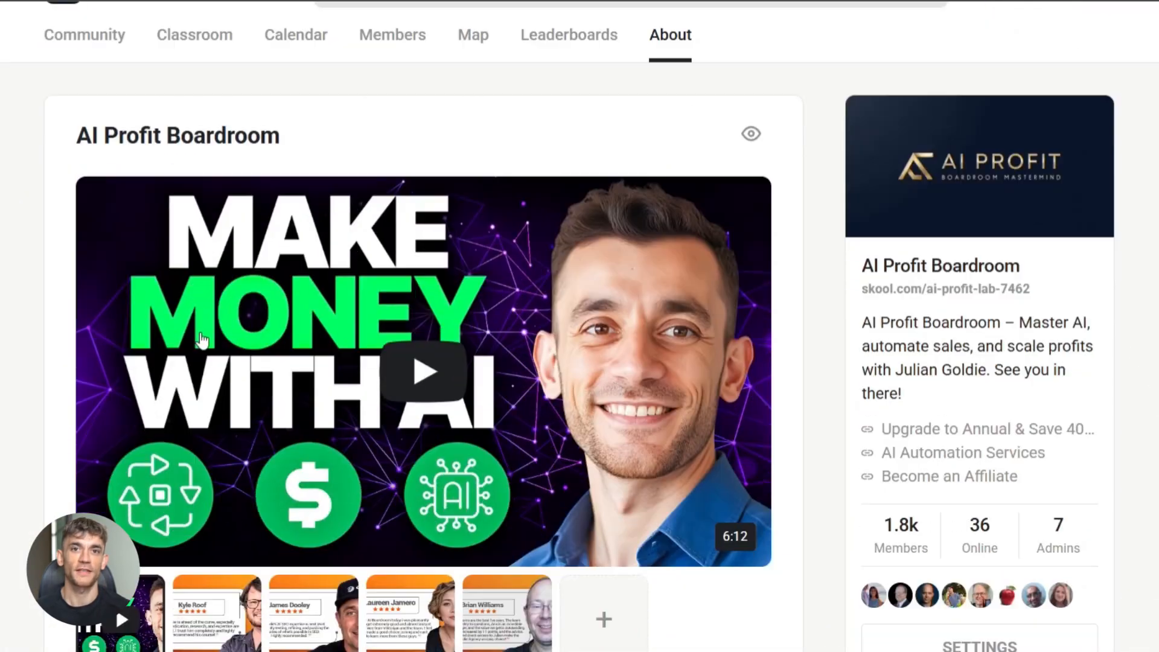
Step: Read the AI Profit Boardroom about page down to its membership perks and guarantees
scroll("down", 3)
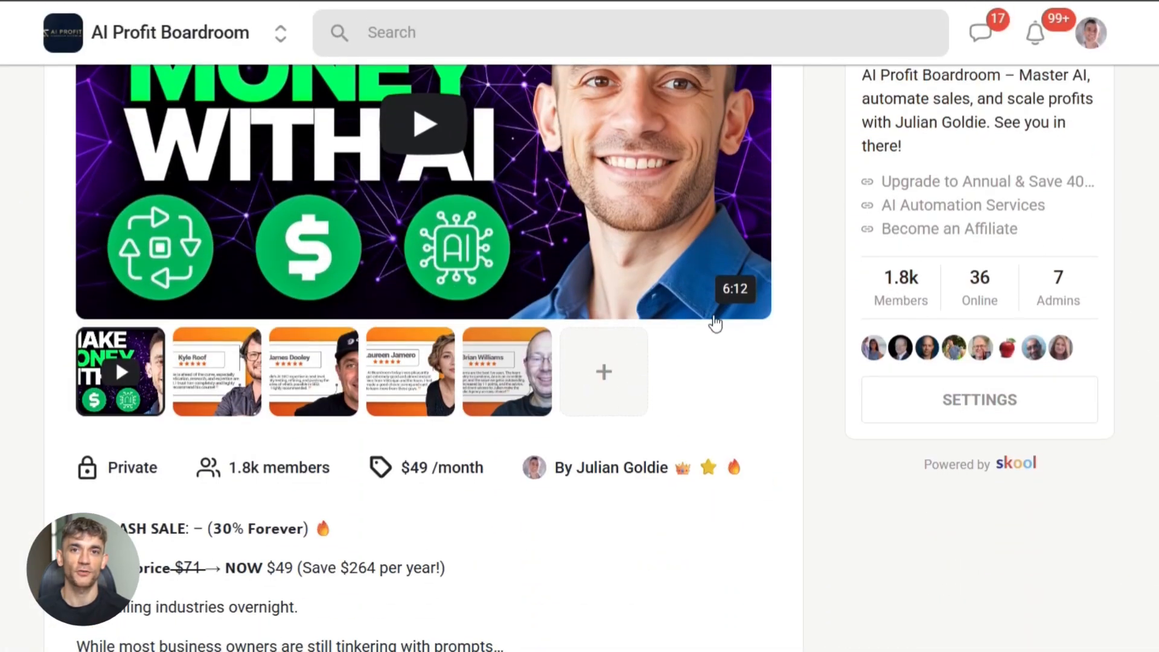
scroll("down", 3)
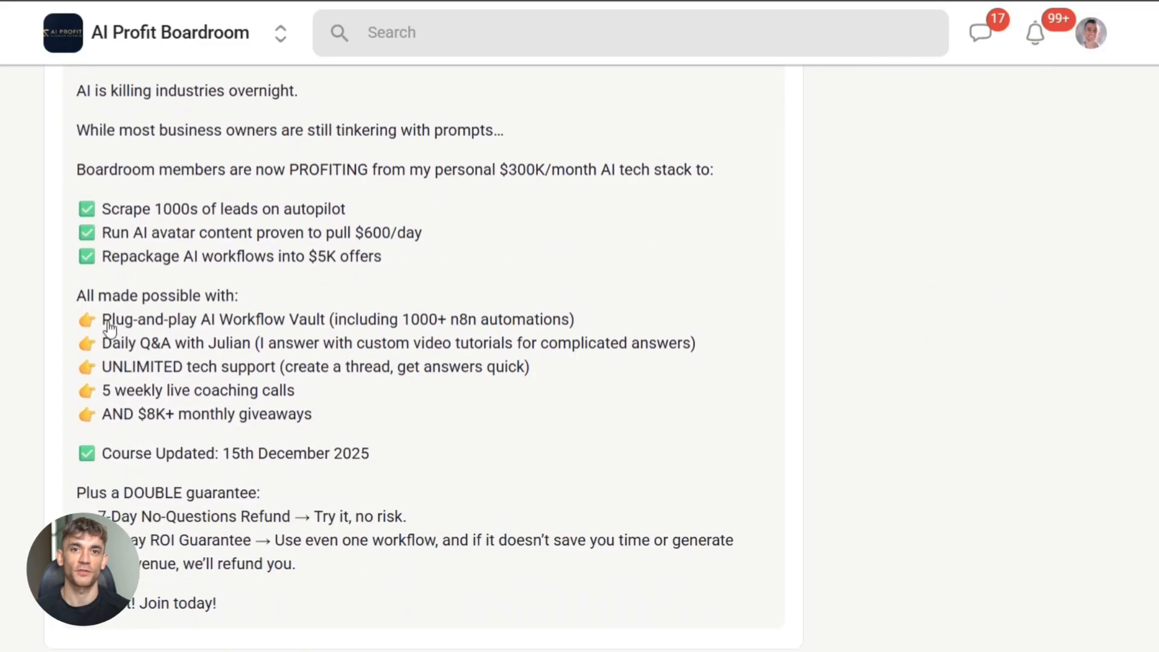
left_click_drag(103, 319, 462, 319)
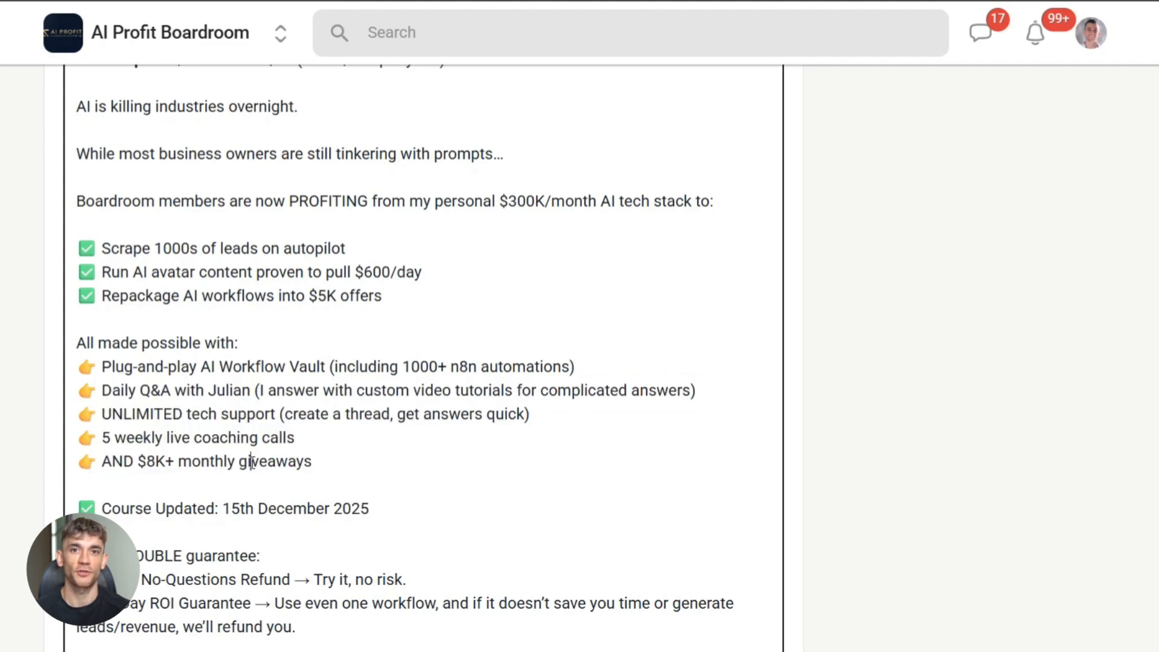
left_click(668, 83)
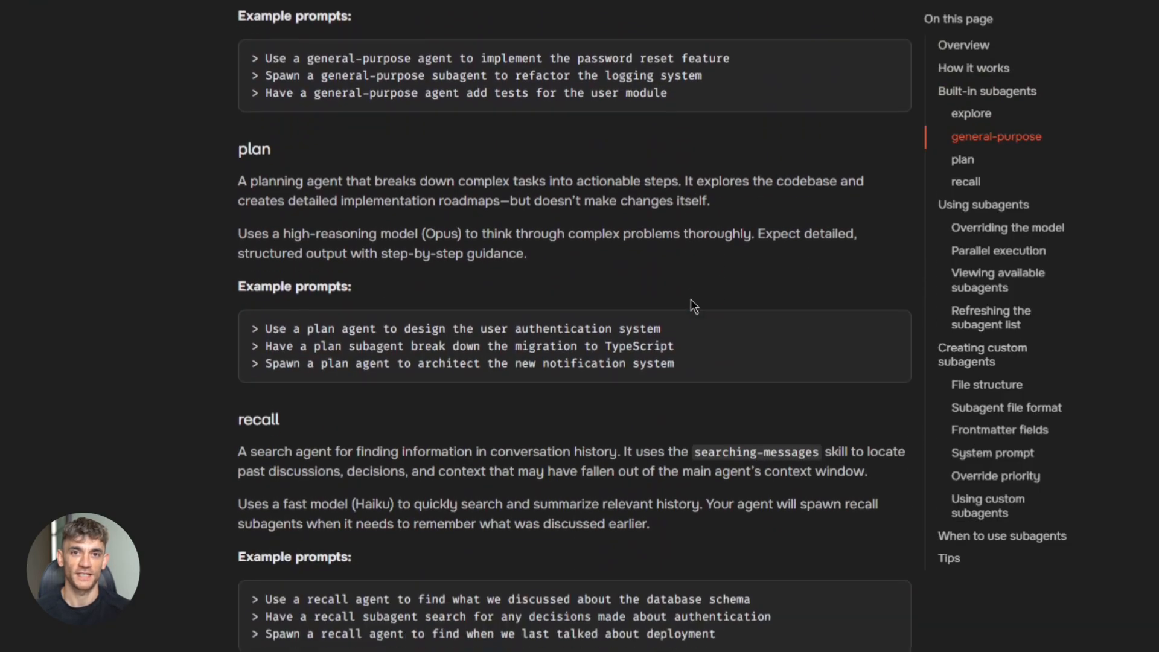
Step: Read the Subagents docs through custom subagents and usage tips, then jump back to the general-purpose section
scroll("down", 3)
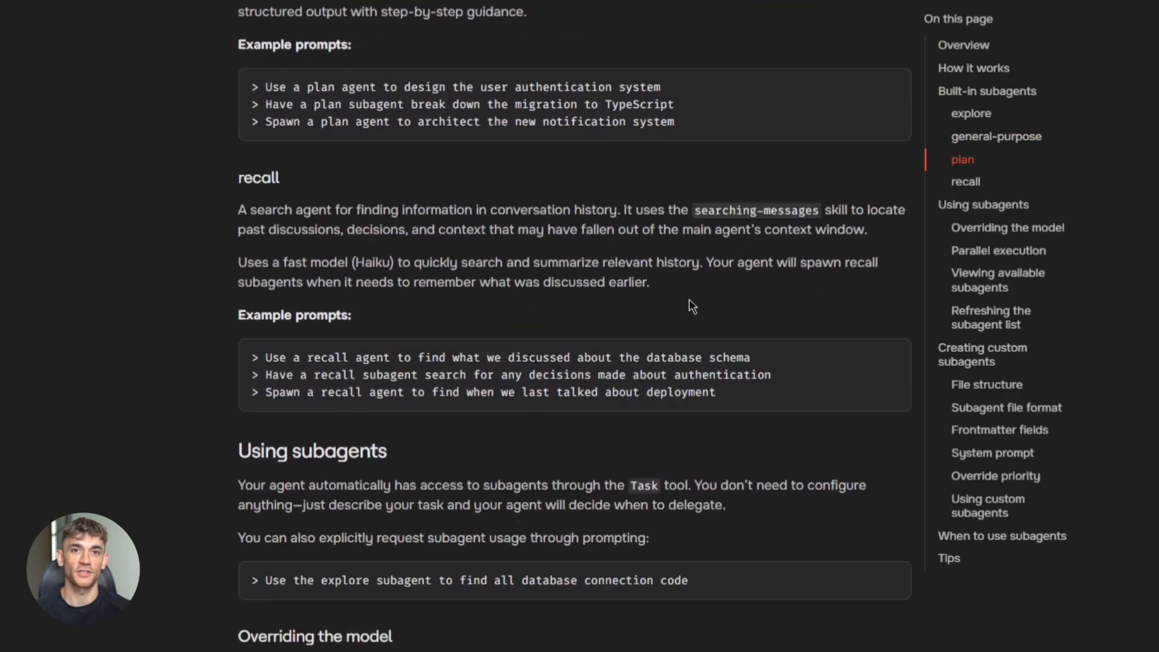
scroll("down", 3)
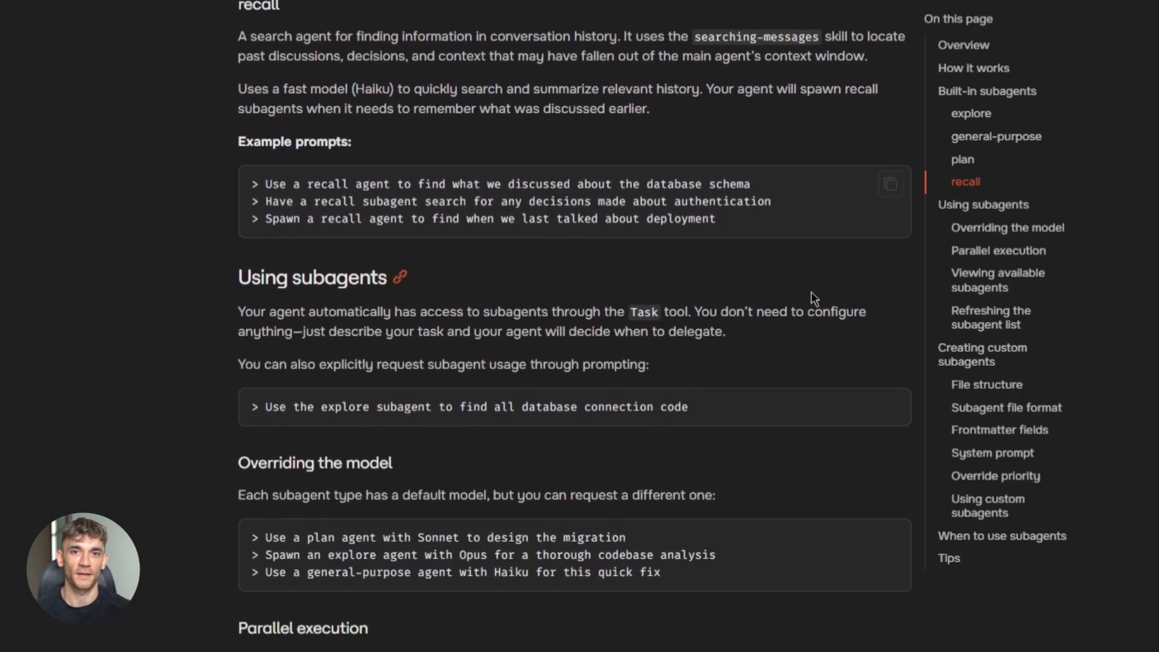
scroll("down", 3)
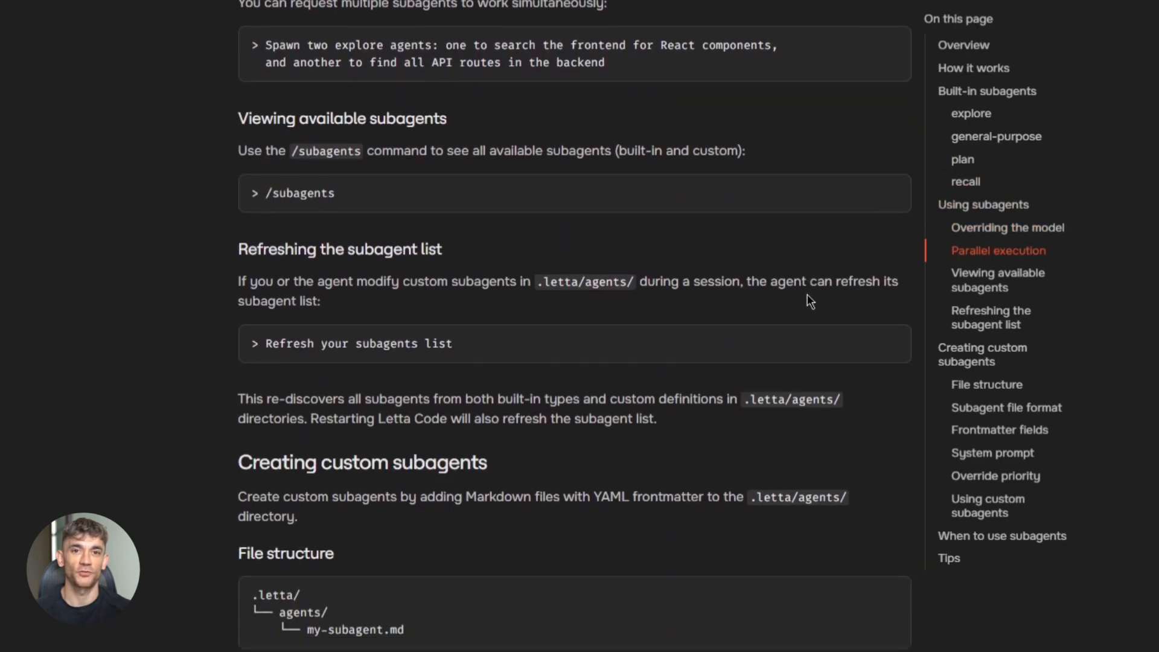
scroll("down", 3)
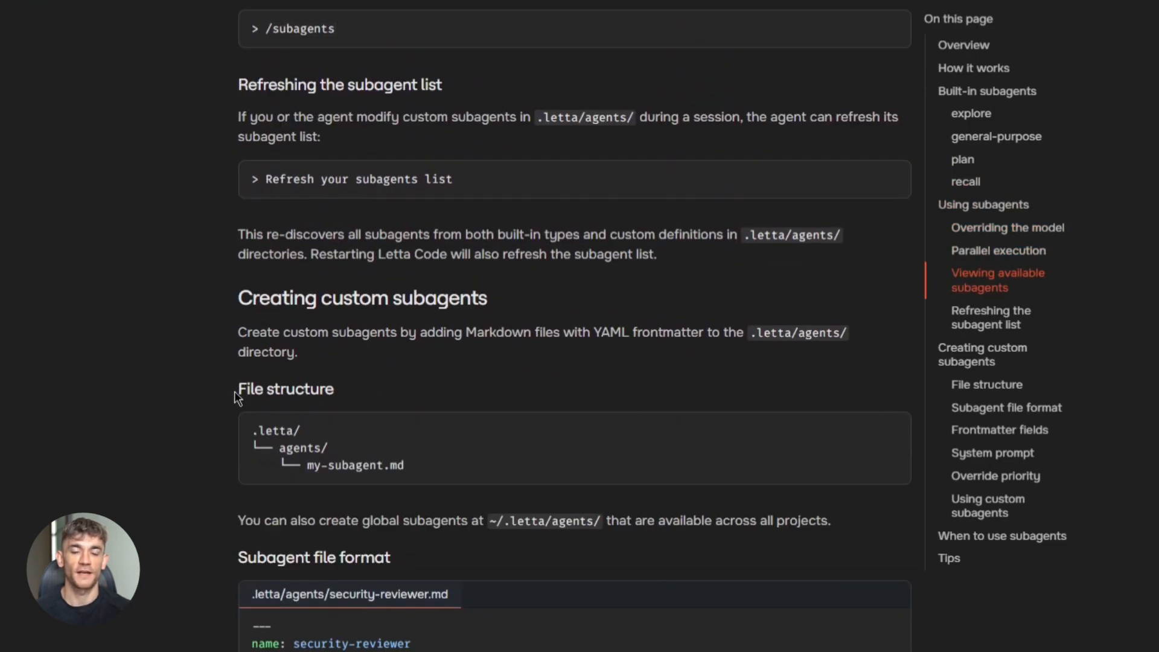
scroll("down", 3)
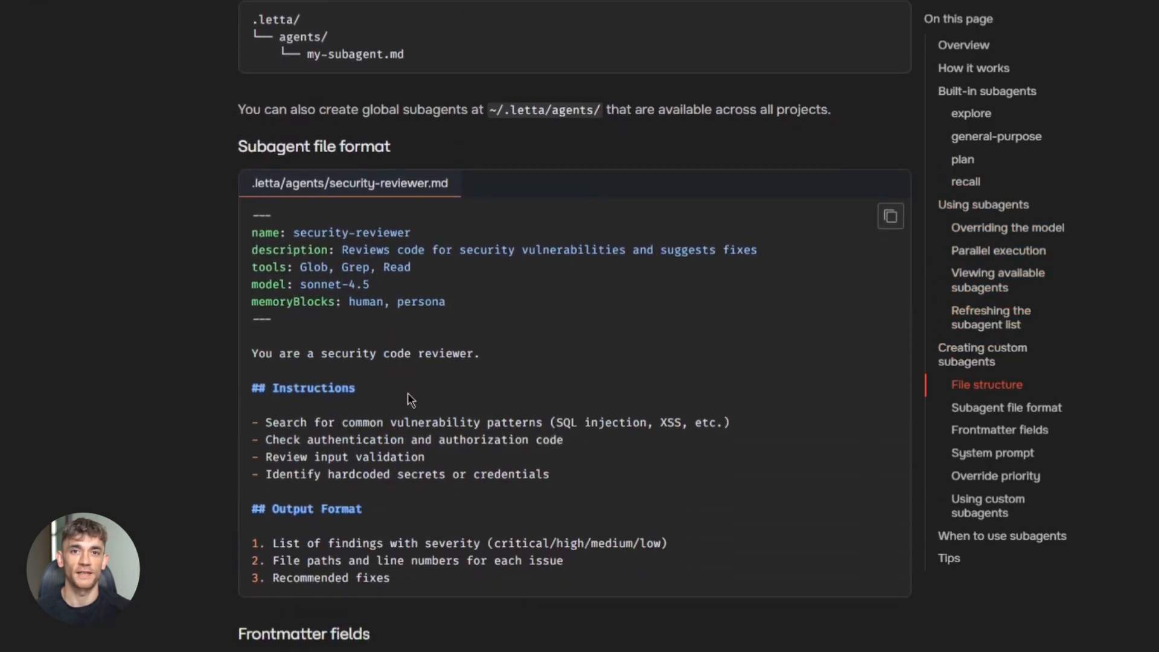
scroll("down", 3)
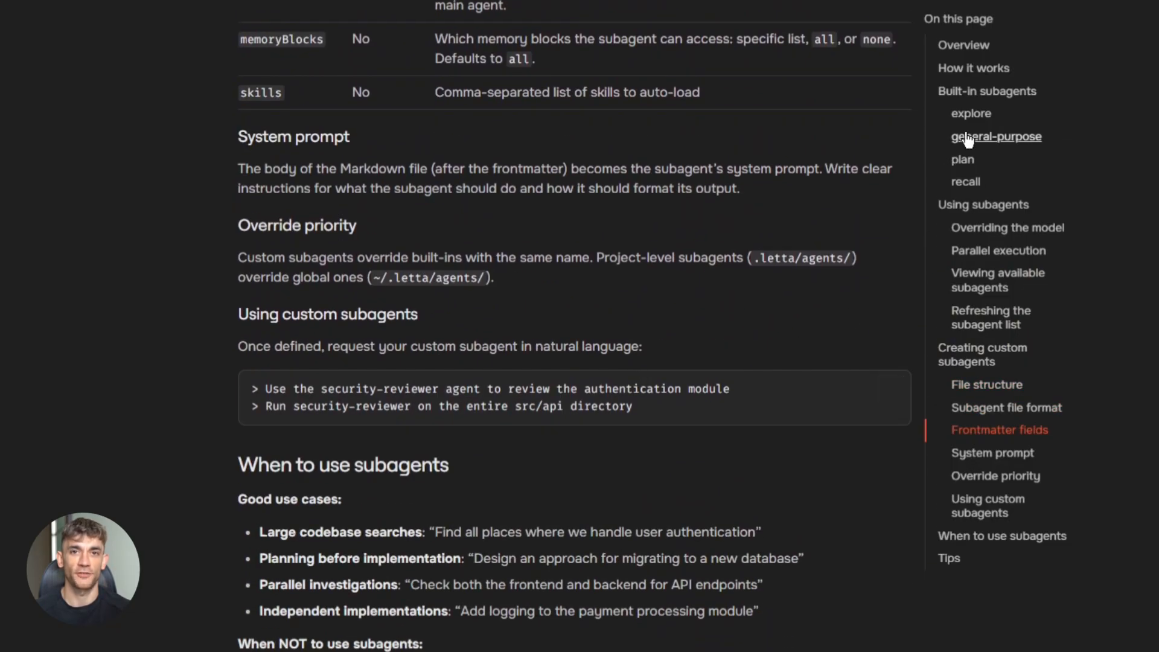
left_click(970, 113)
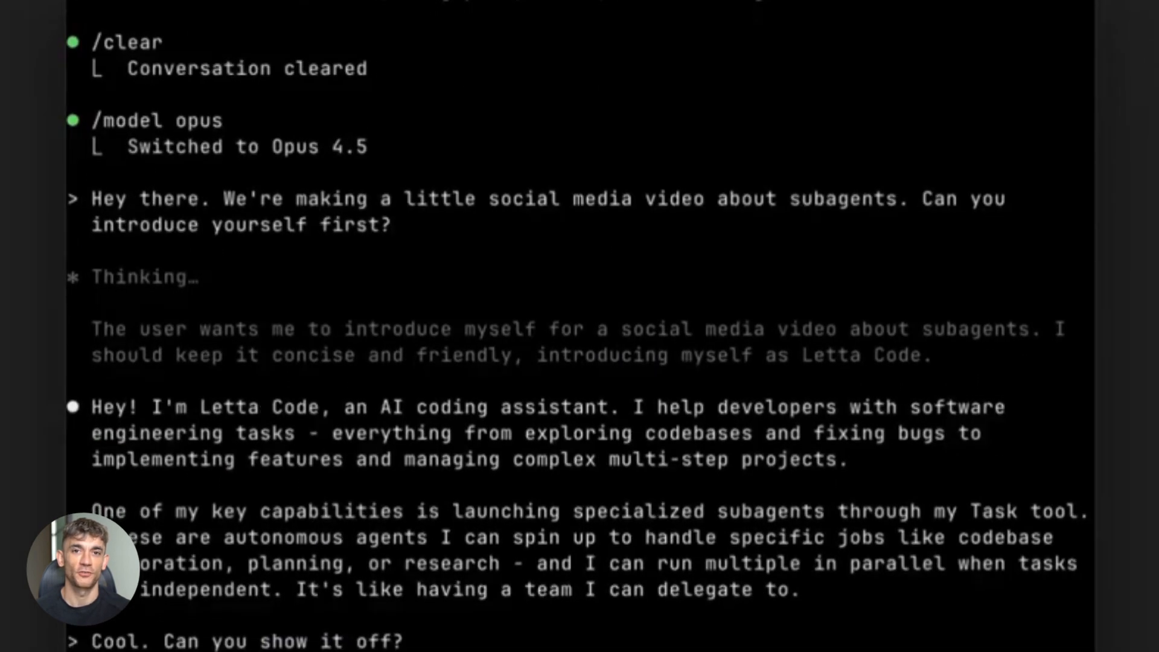
Step: Reveal the agent's self-introduction about launching subagents for delegated work
scroll("down", 3)
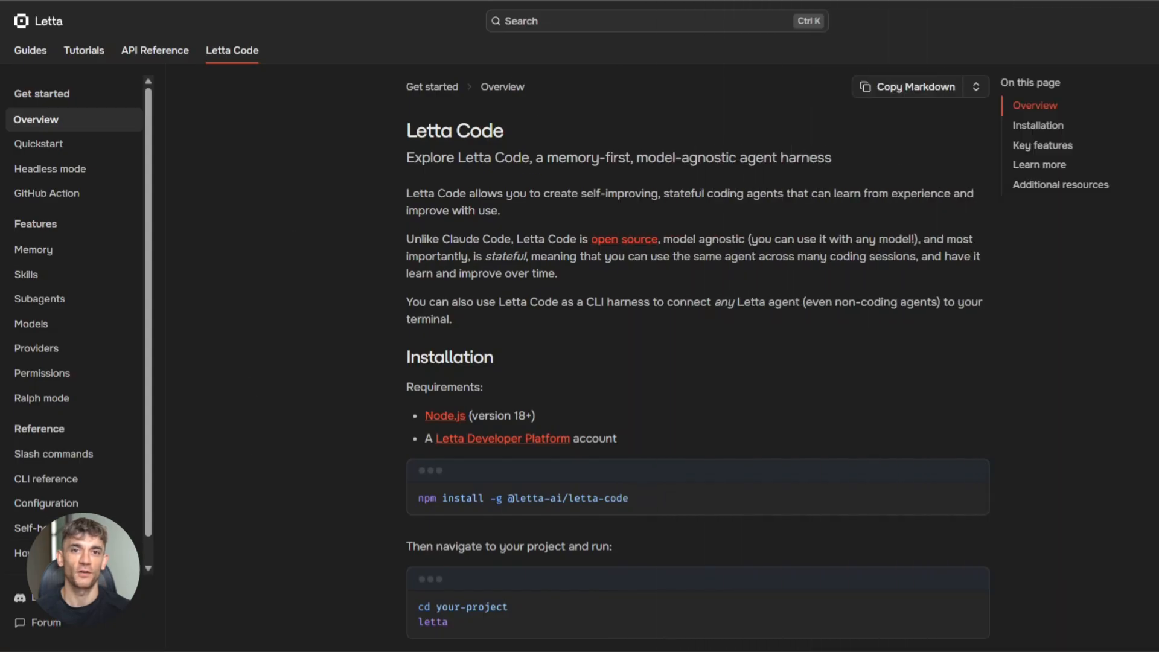
mouse_move(562, 249)
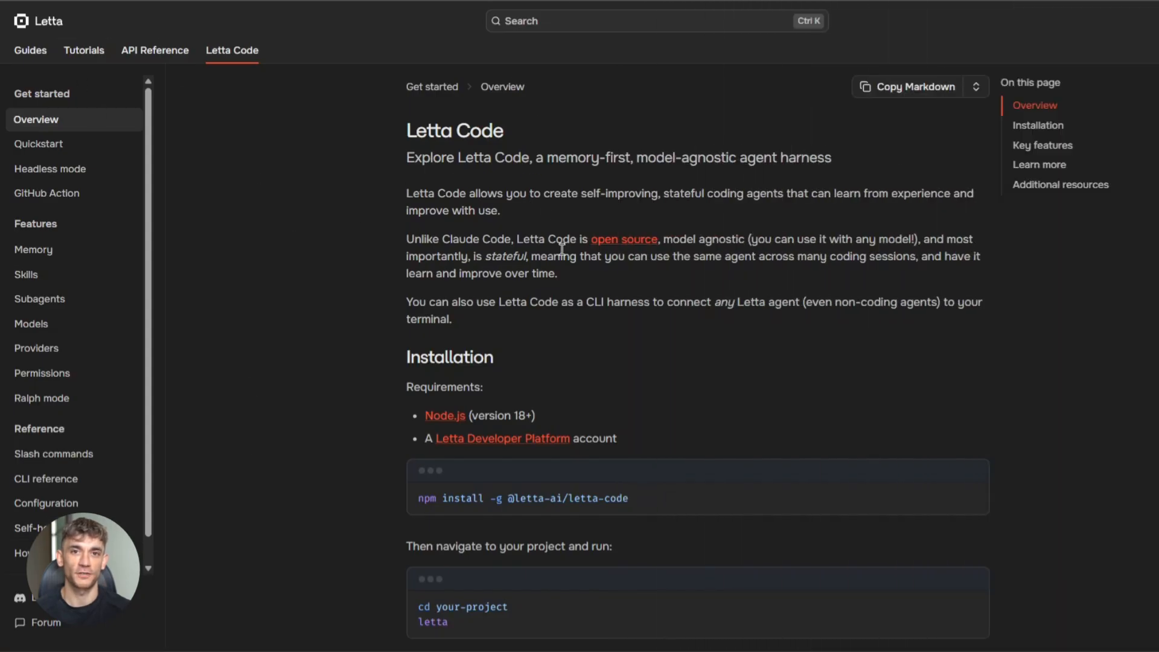
Step: Read the Quickstart guide through to next steps and move on to the Headless mode page
scroll("down", 3)
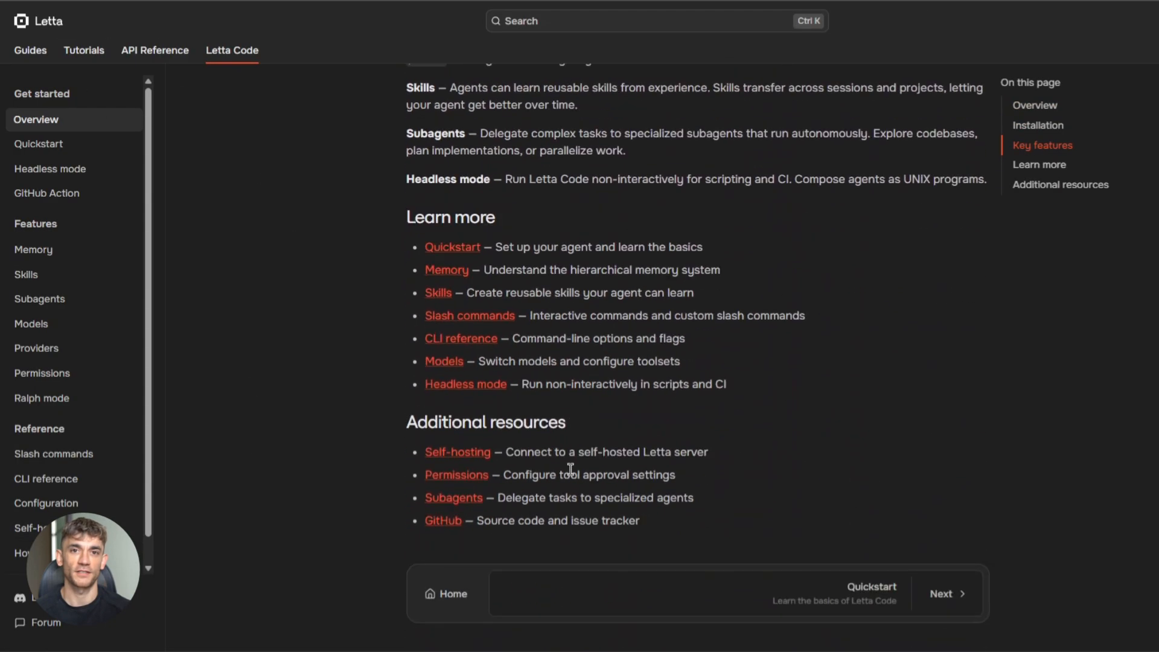
left_click(946, 594)
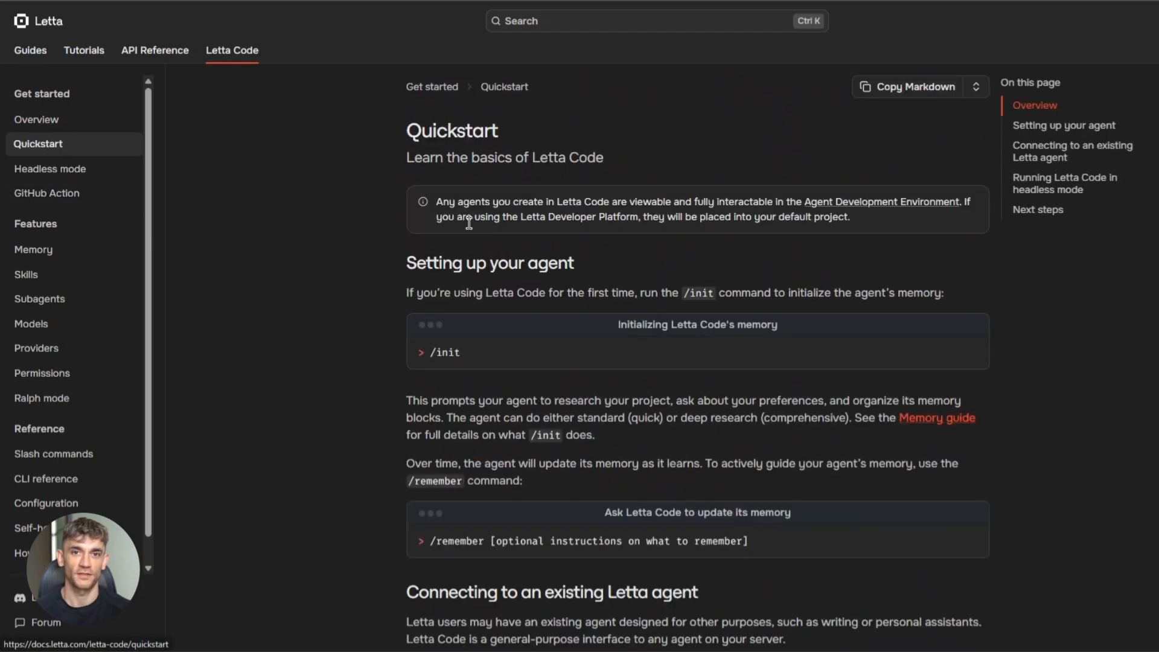
scroll("down", 3)
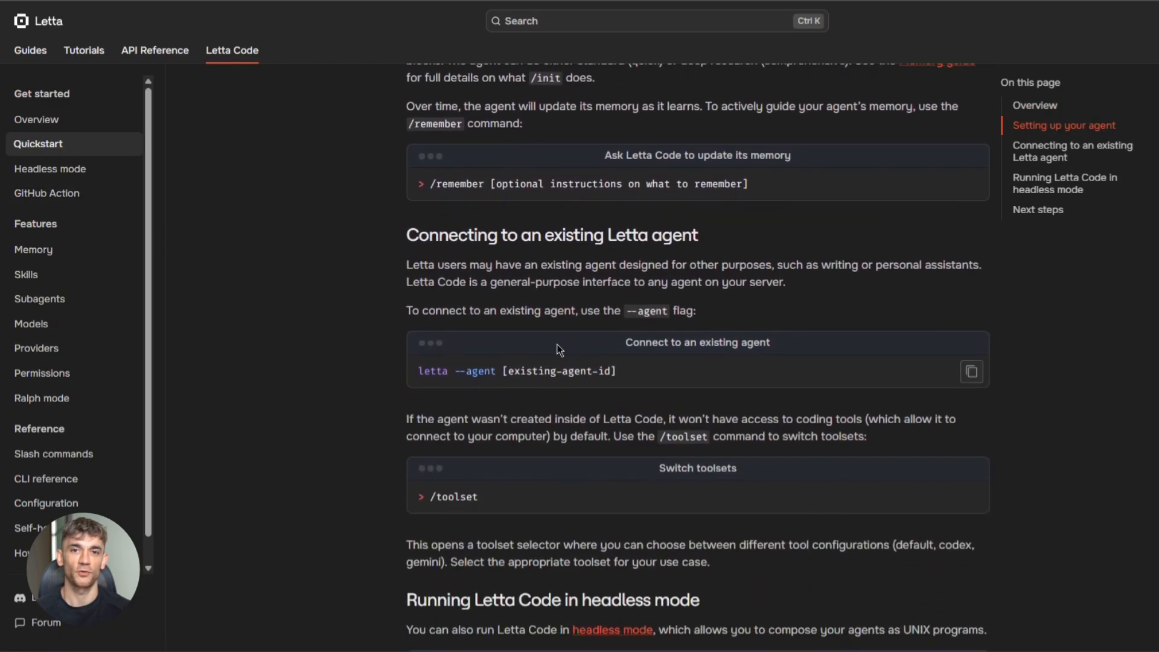
scroll("down", 3)
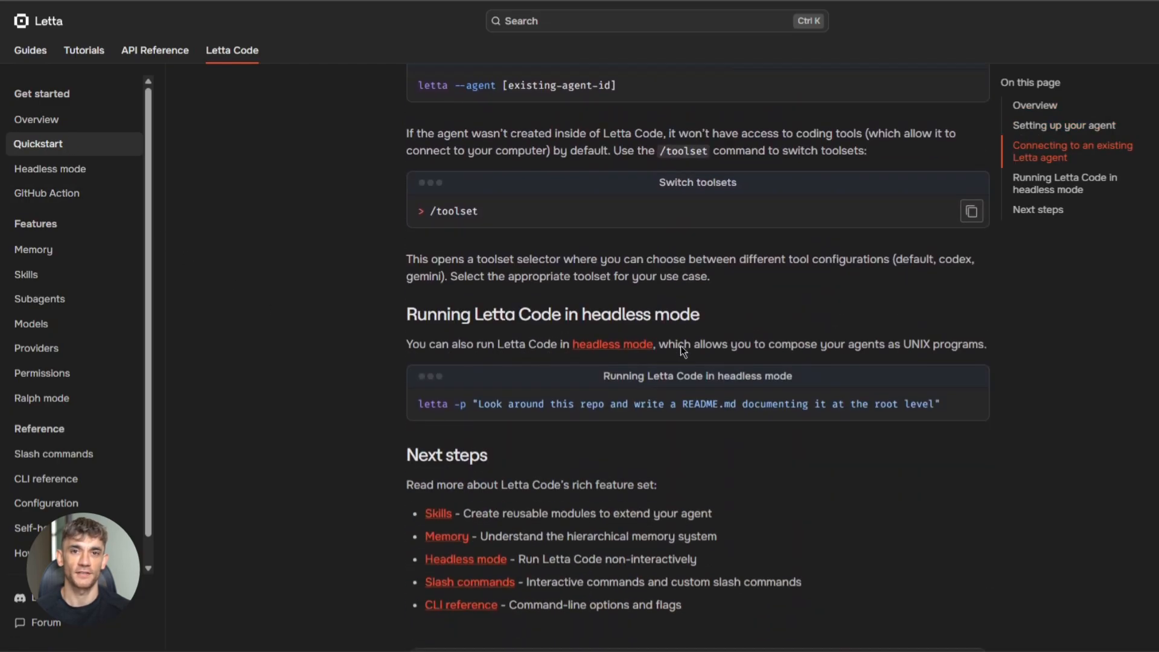
left_click(50, 169)
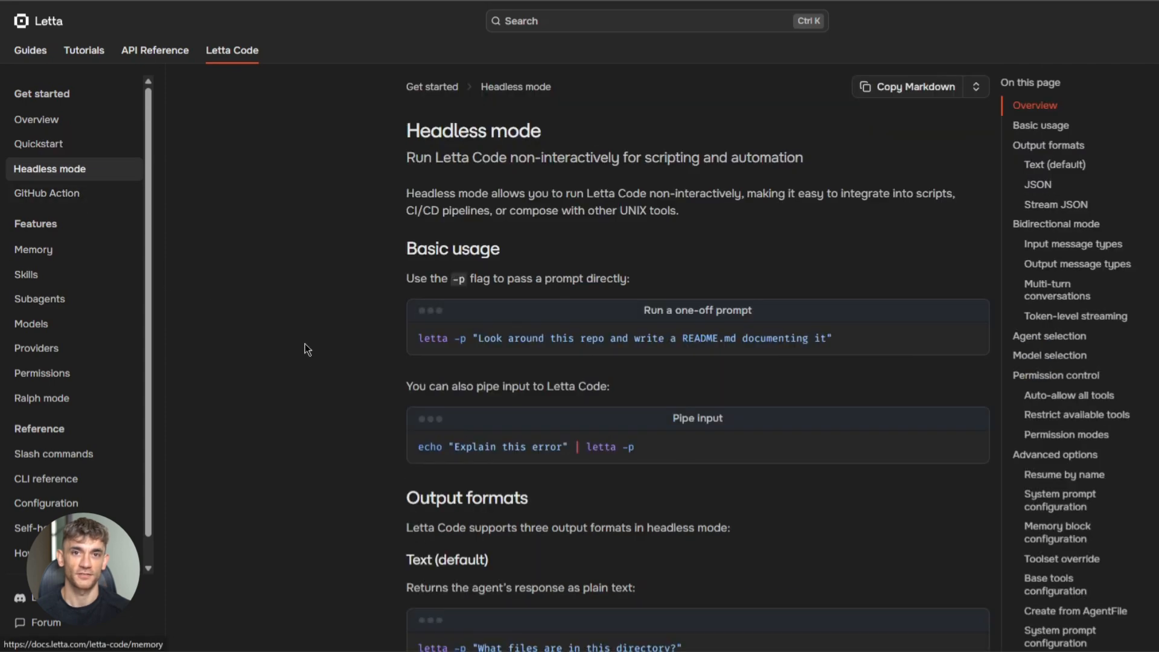
Step: Scroll the Headless mode page down to its examples, then go to the GitHub Action page
scroll("down", 3)
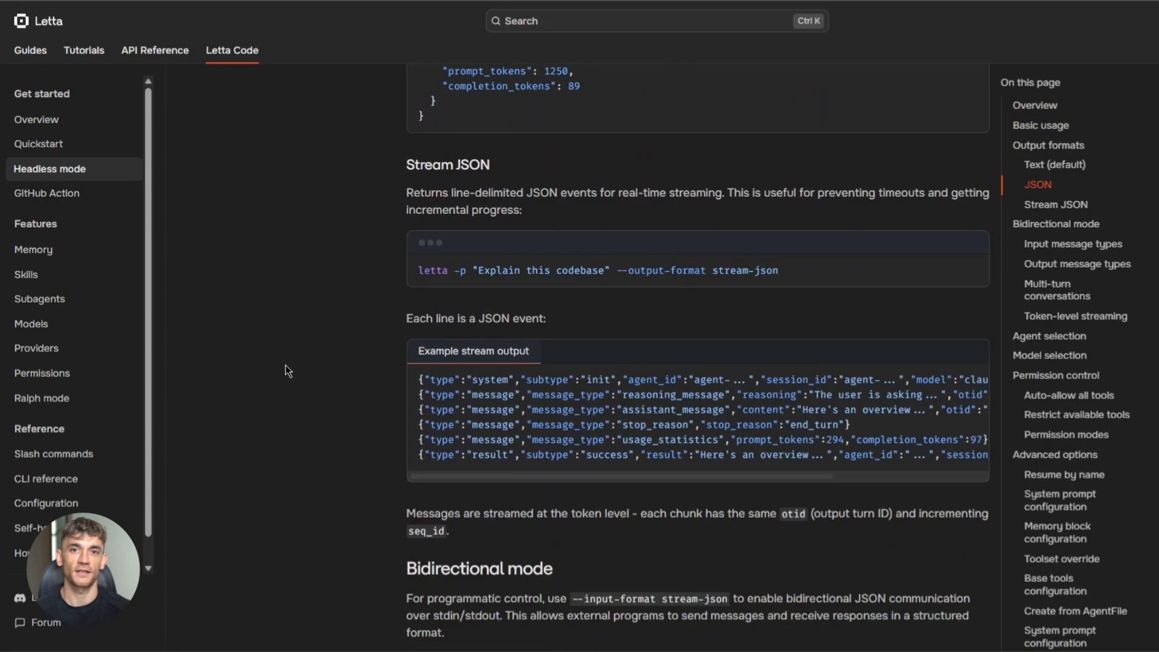
scroll("down", 3)
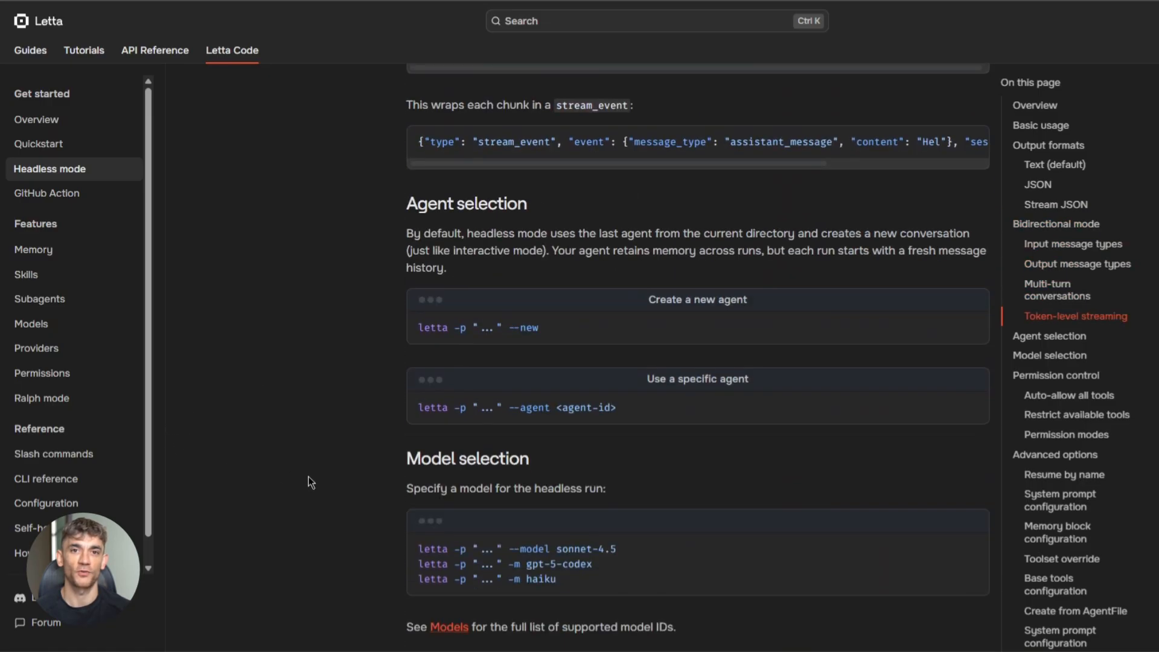
scroll("down", 3)
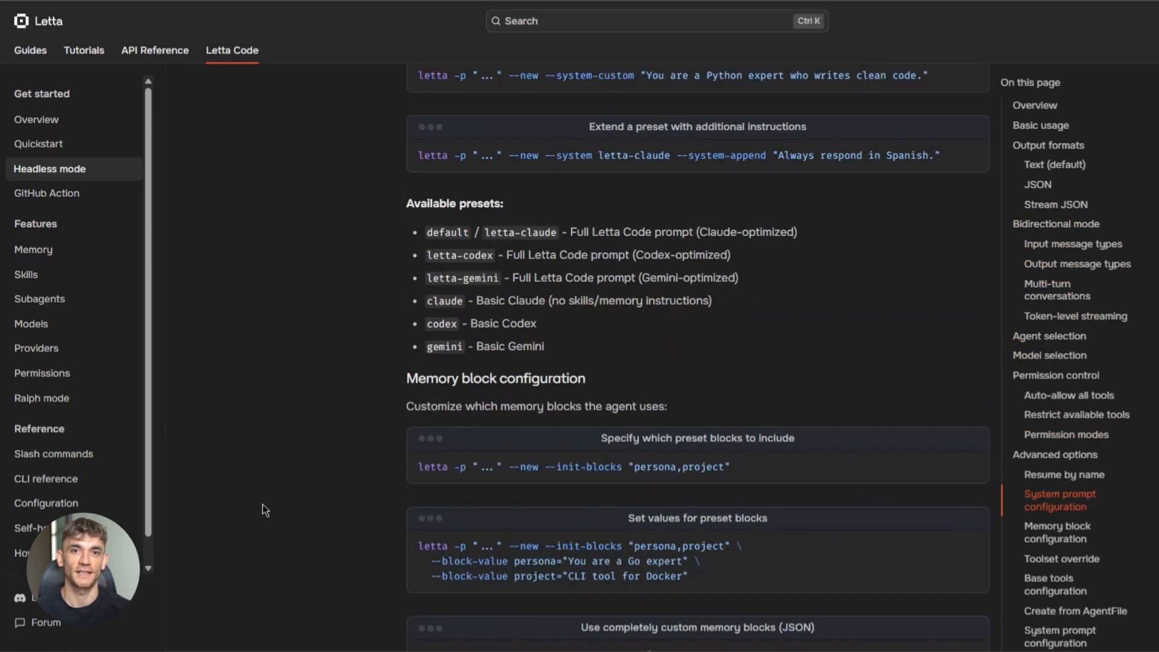
scroll("down", 3)
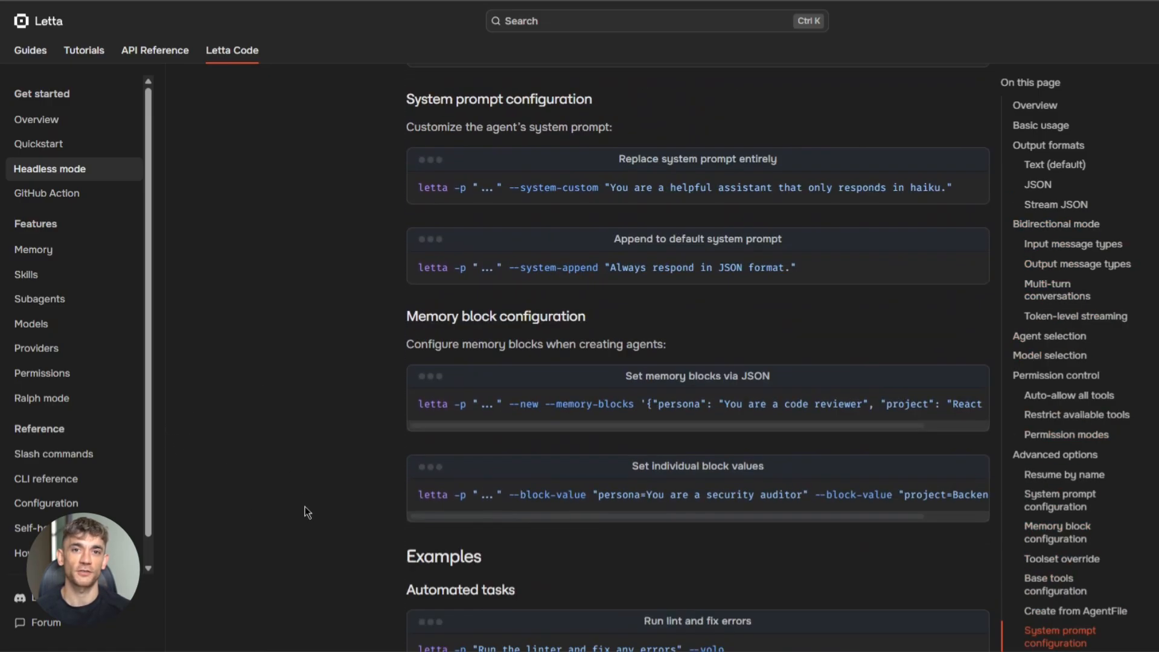
left_click(47, 193)
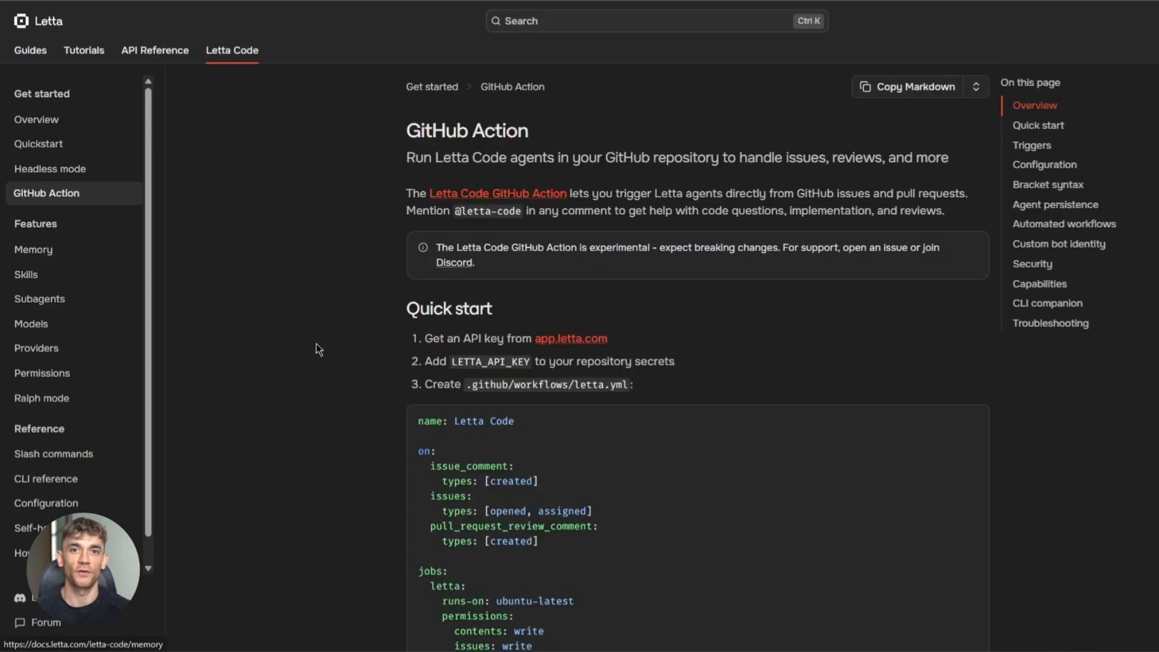
Step: Scroll the GitHub Action page down to its troubleshooting section
scroll("down", 3)
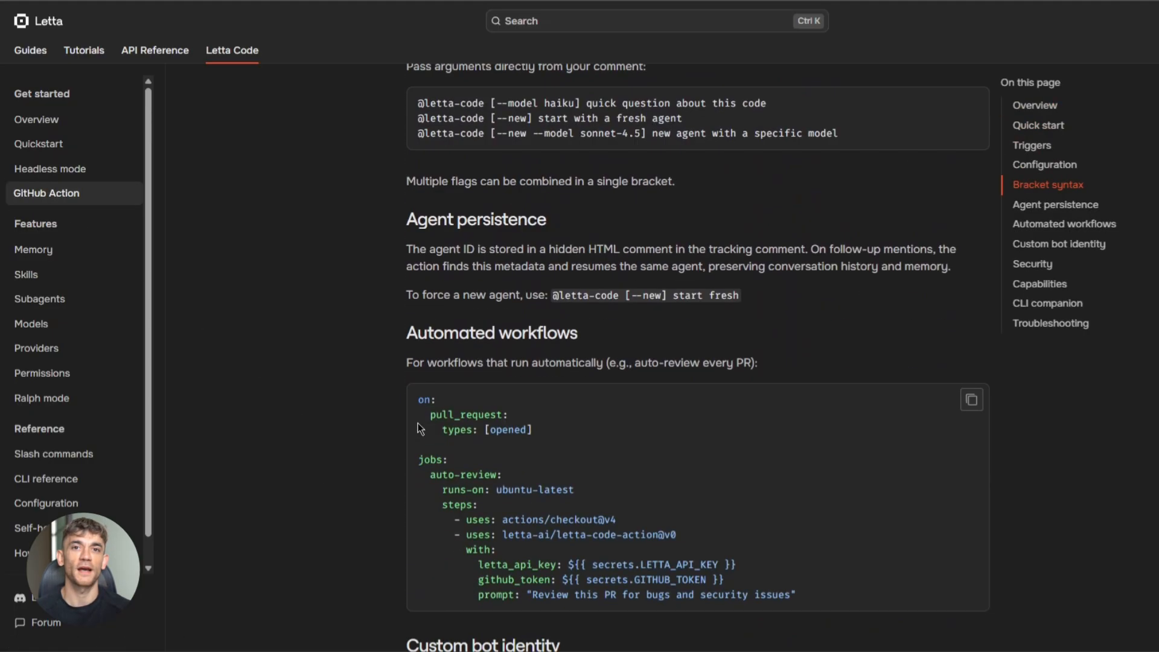
scroll("down", 3)
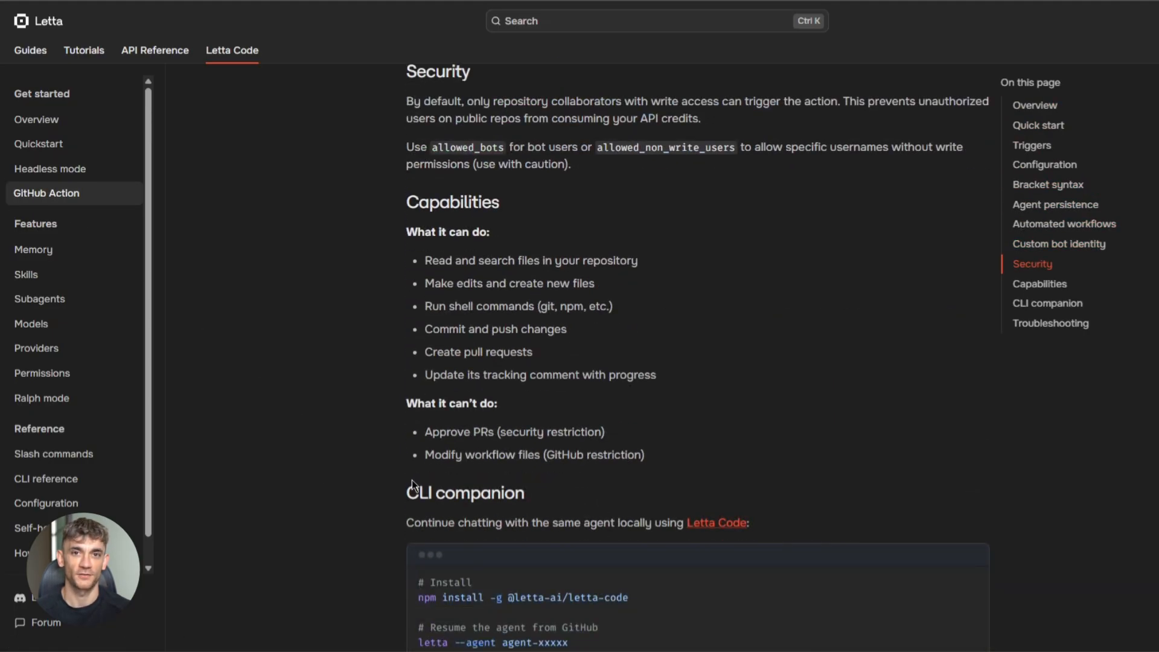
scroll("down", 3)
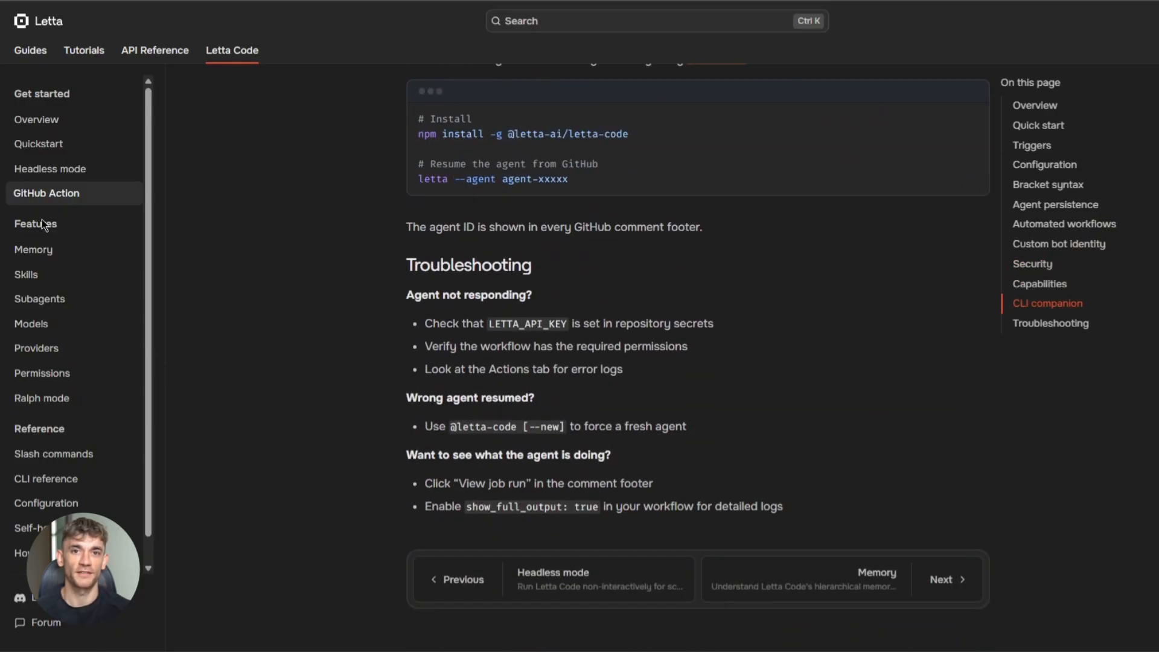
Step: Visit the Memory, Models and Providers feature pages in turn
left_click(34, 249)
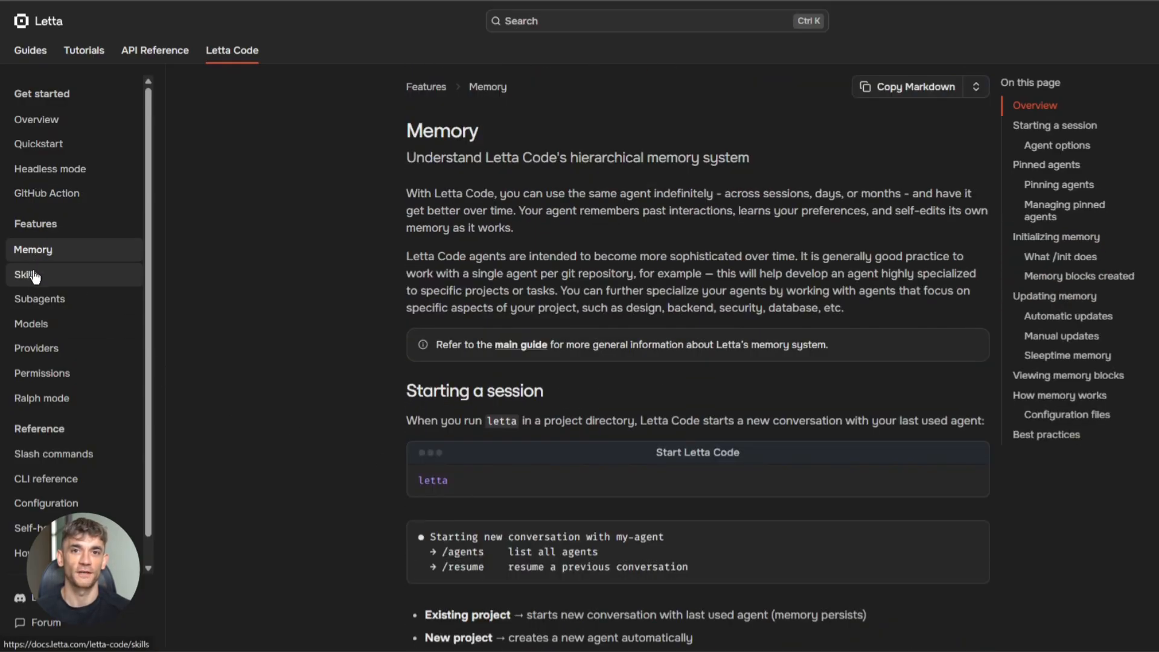
left_click(31, 323)
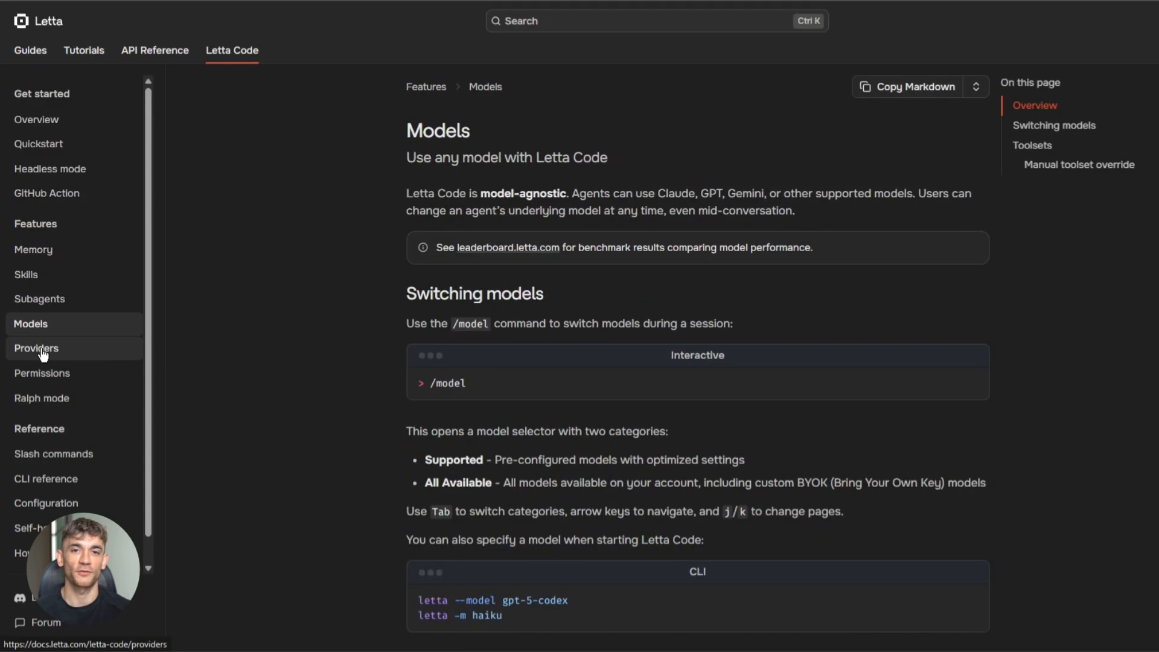
left_click(41, 397)
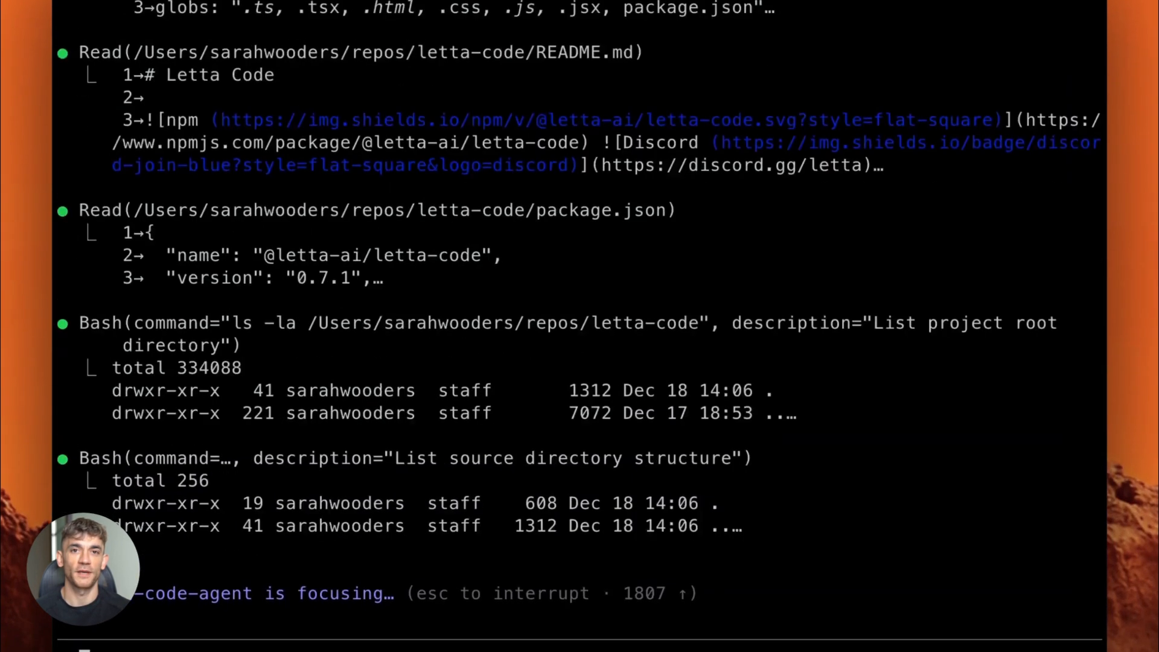
Step: Follow the agent's /init research output as it reads files and updates its memory blocks
scroll("down", 3)
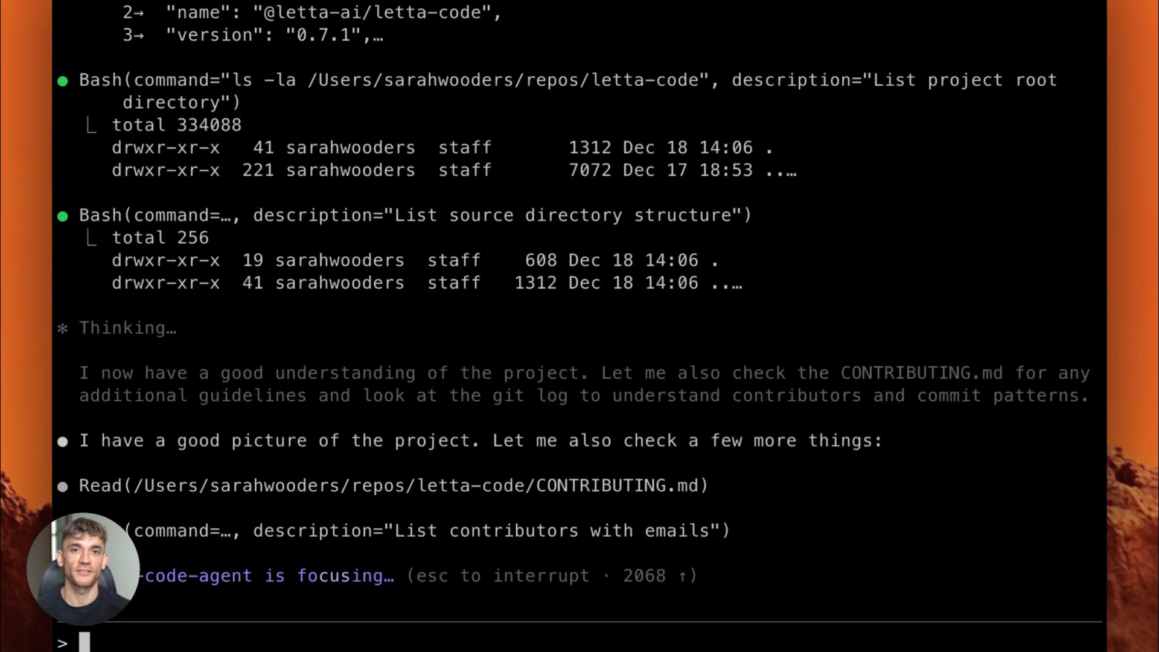
scroll("down", 3)
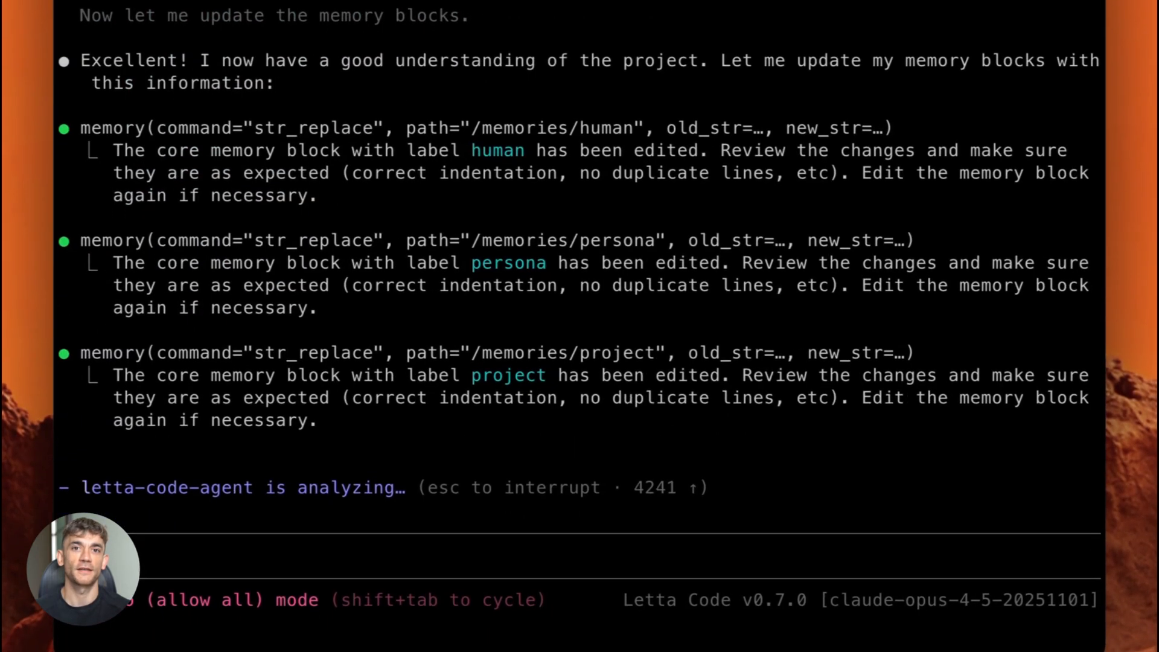
scroll("down", 3)
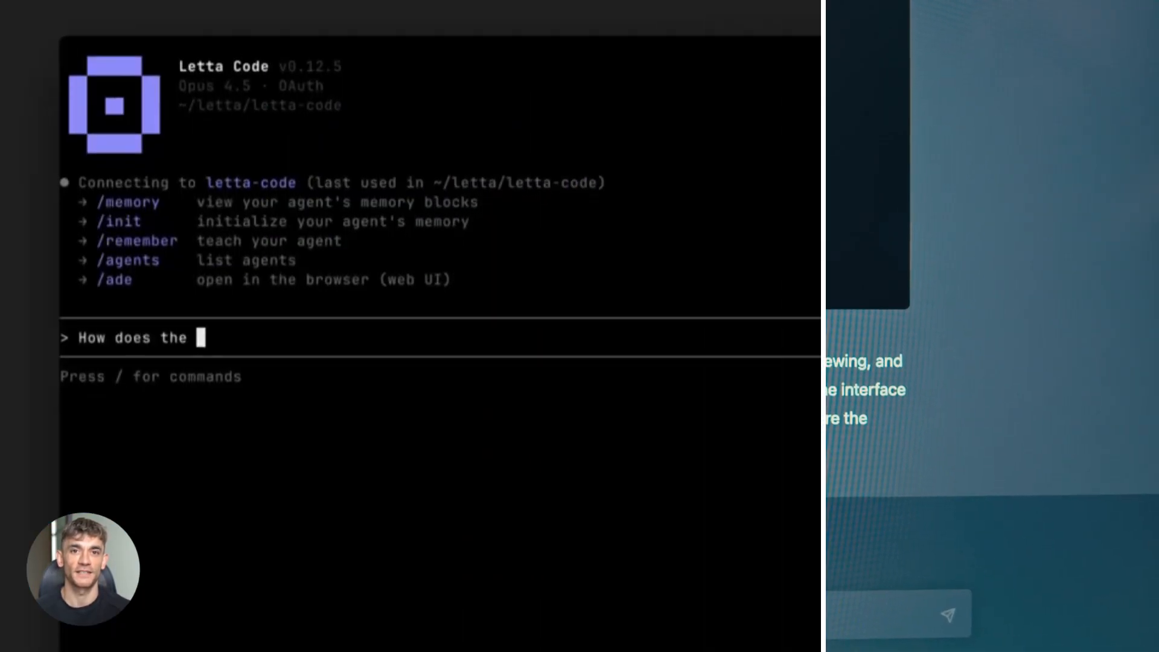
Step: Ask how the /feedback command works, then run /feedback with 'I like how Letta Code lets my clanker li…'
type("/feedback command work, and")
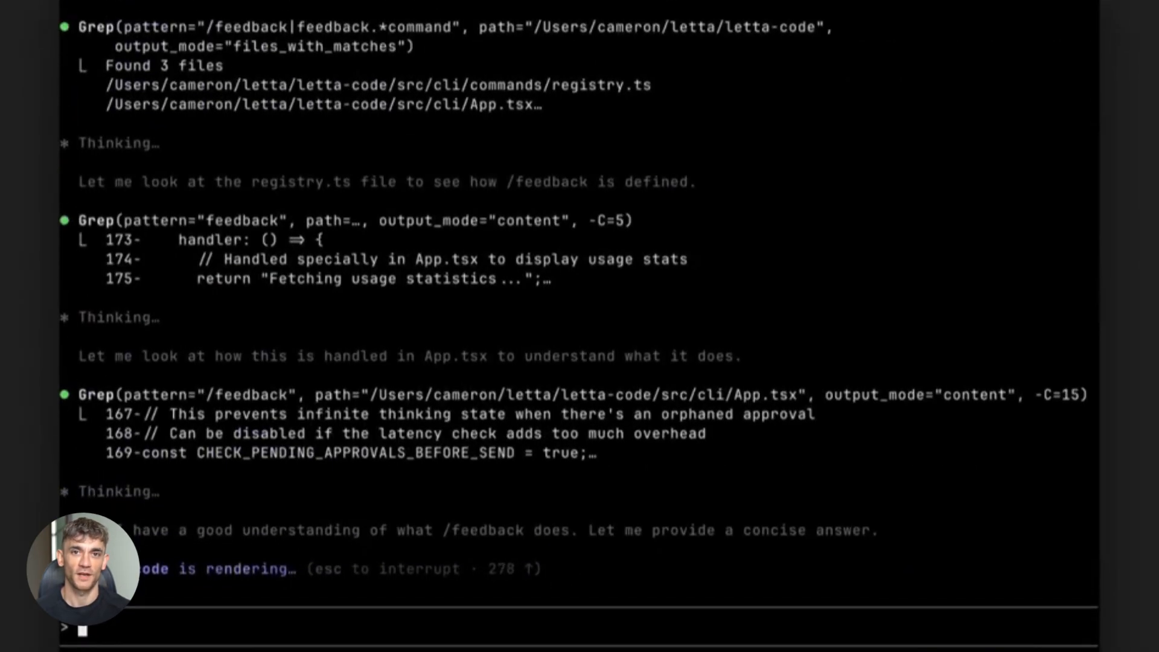
type("/feedback")
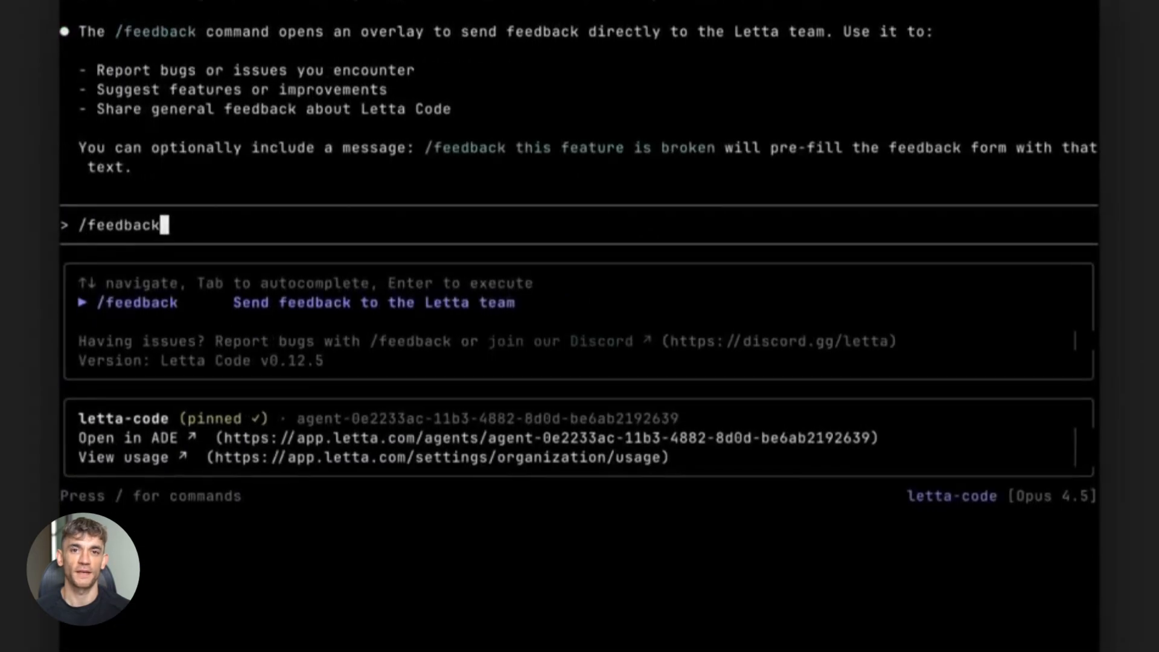
type("I like how Letta Code lets my clanker li")
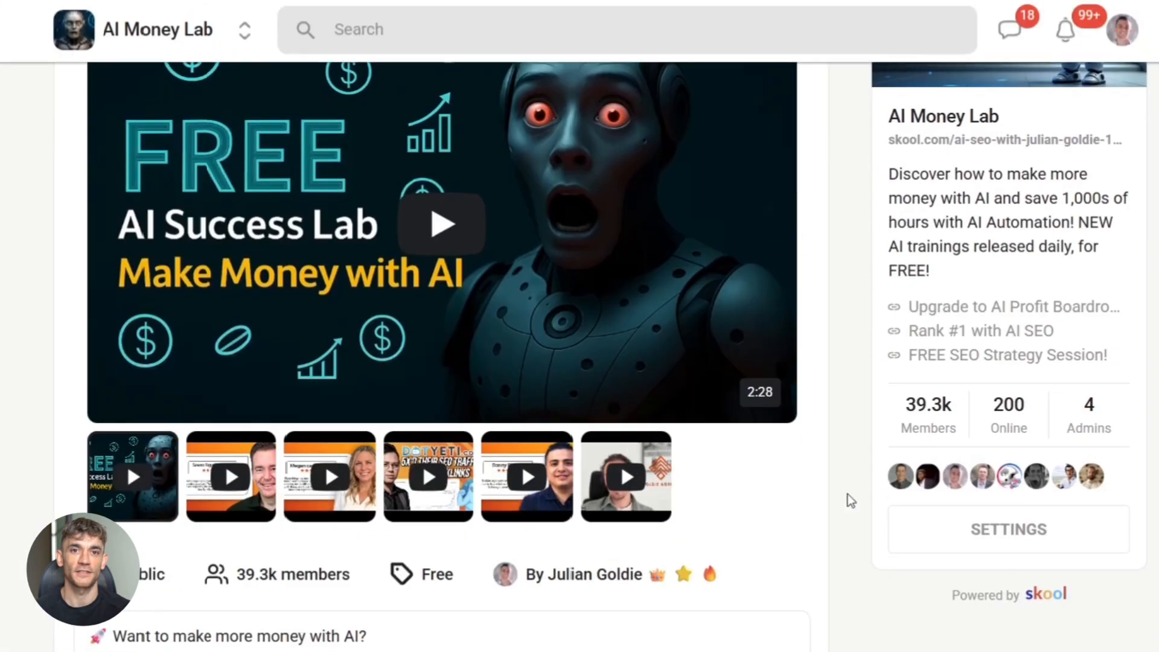
Step: Scroll the AI Money Lab about page through its perks list to the course library
scroll("down", 3)
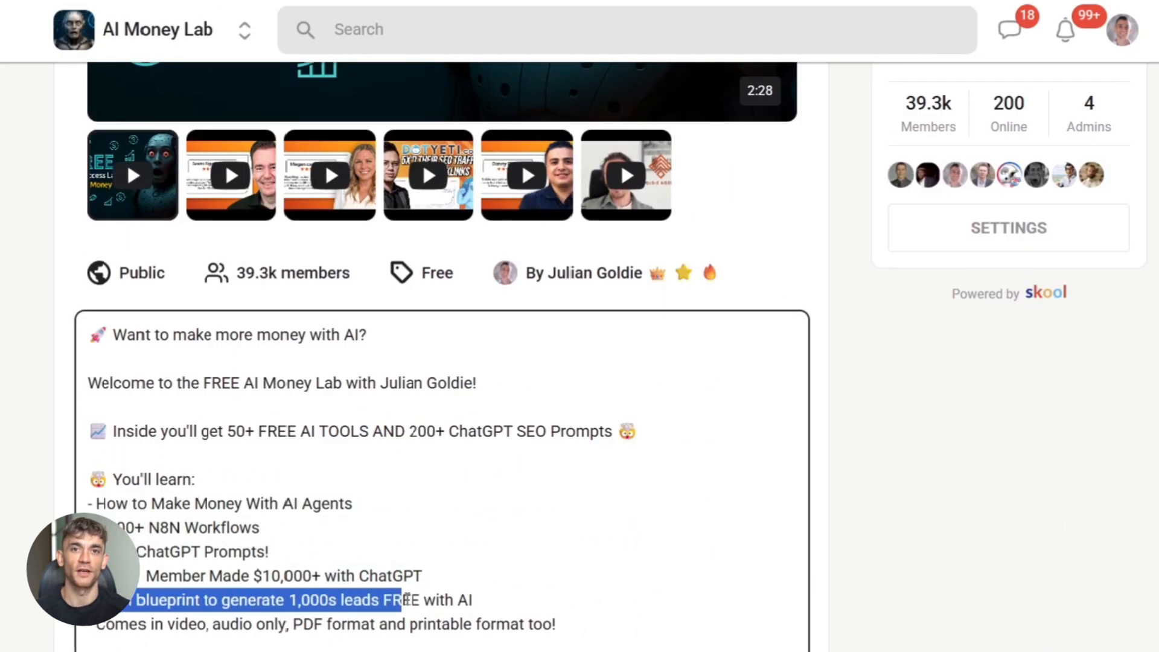
scroll("down", 3)
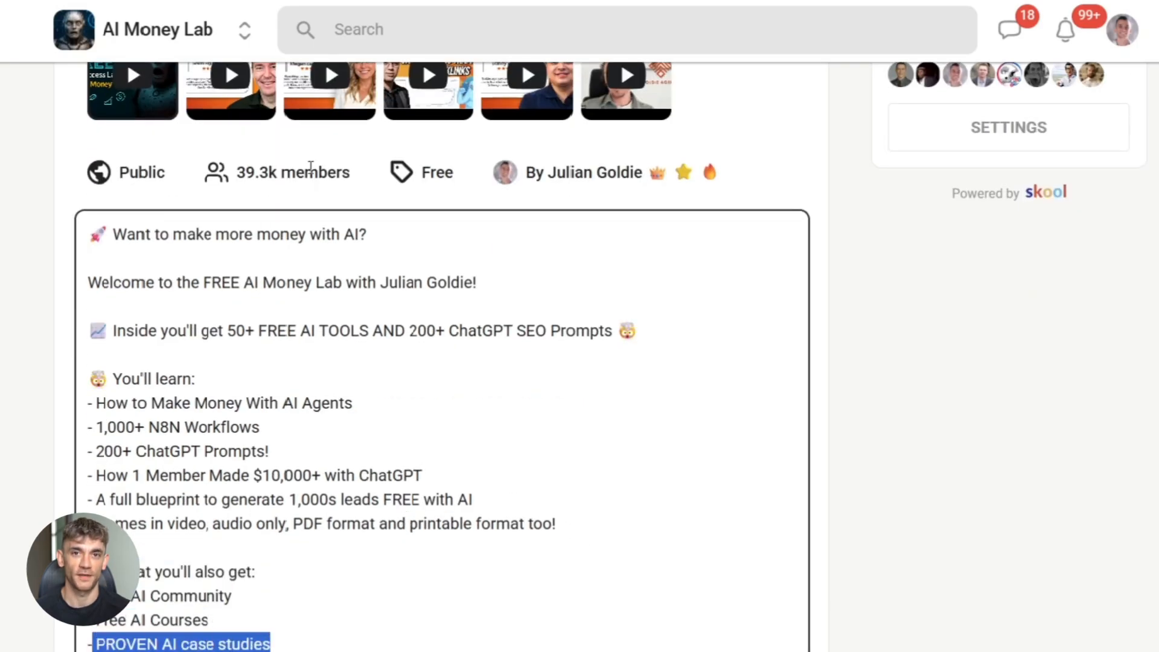
scroll("down", 3)
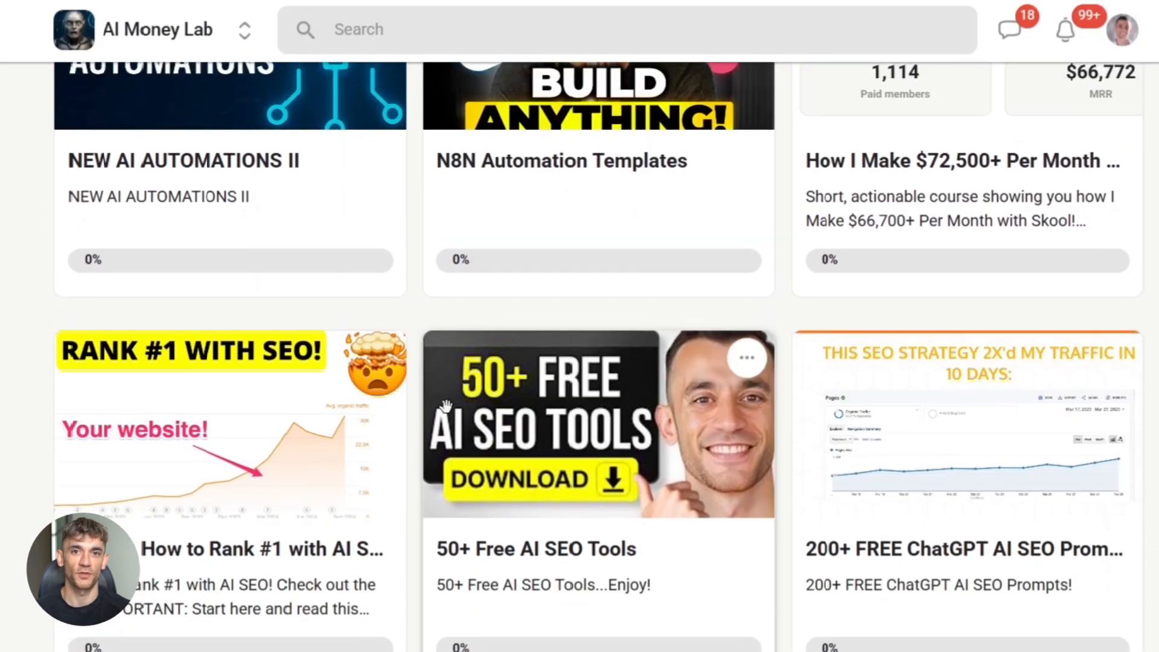